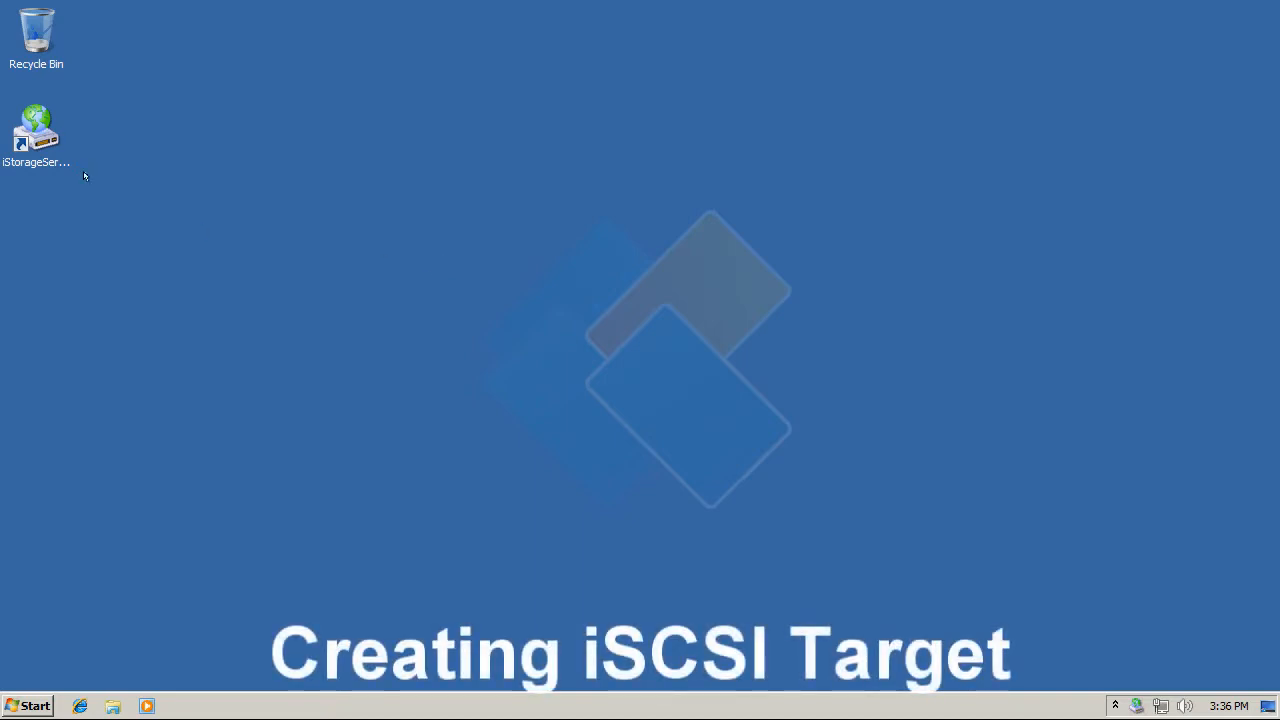
- Launch the iStorage Server management console from its desktop icon
double_click(36, 130)
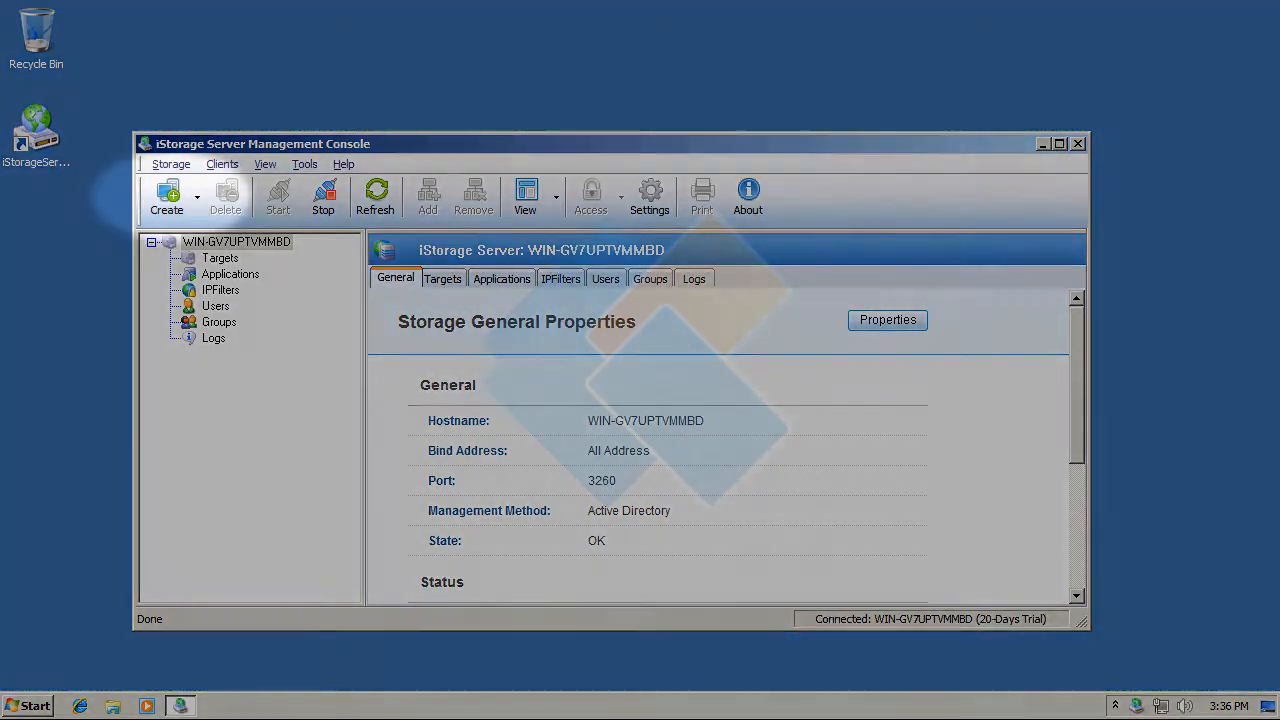
- Begin the Create iSCSI Target wizard with a CD/DVD device on a physical drive
left_click(166, 198)
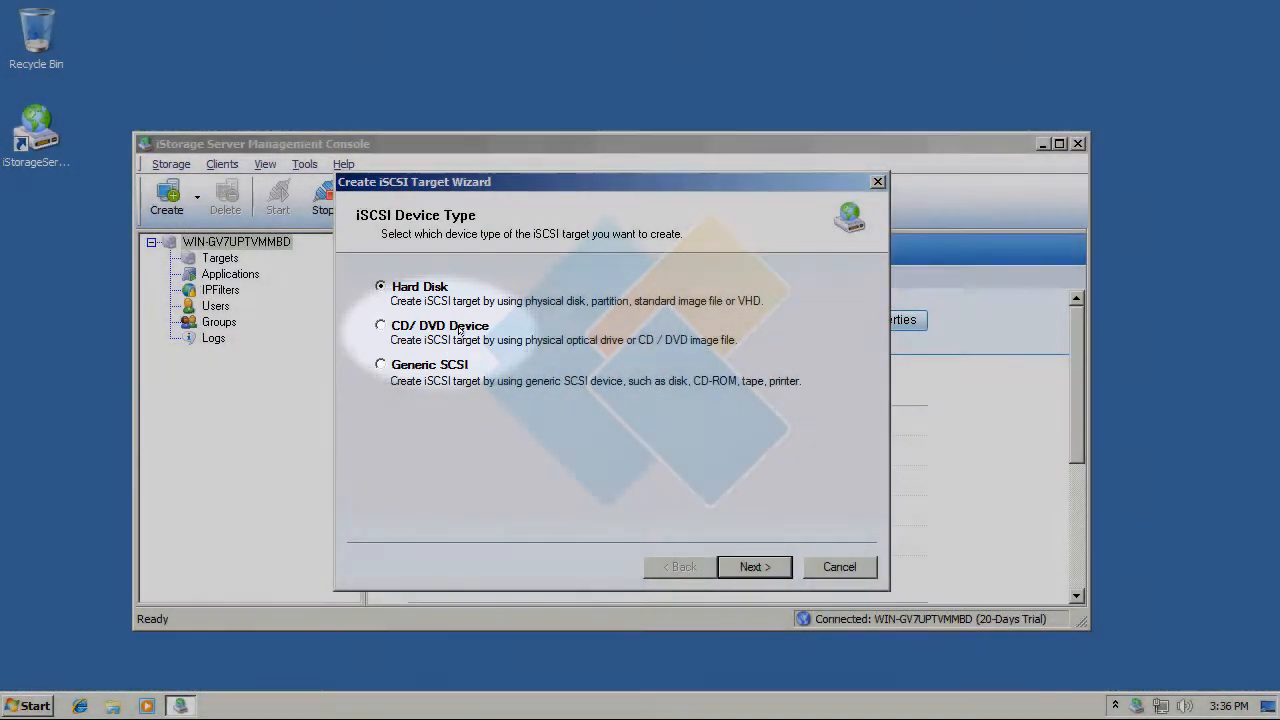
left_click(380, 324)
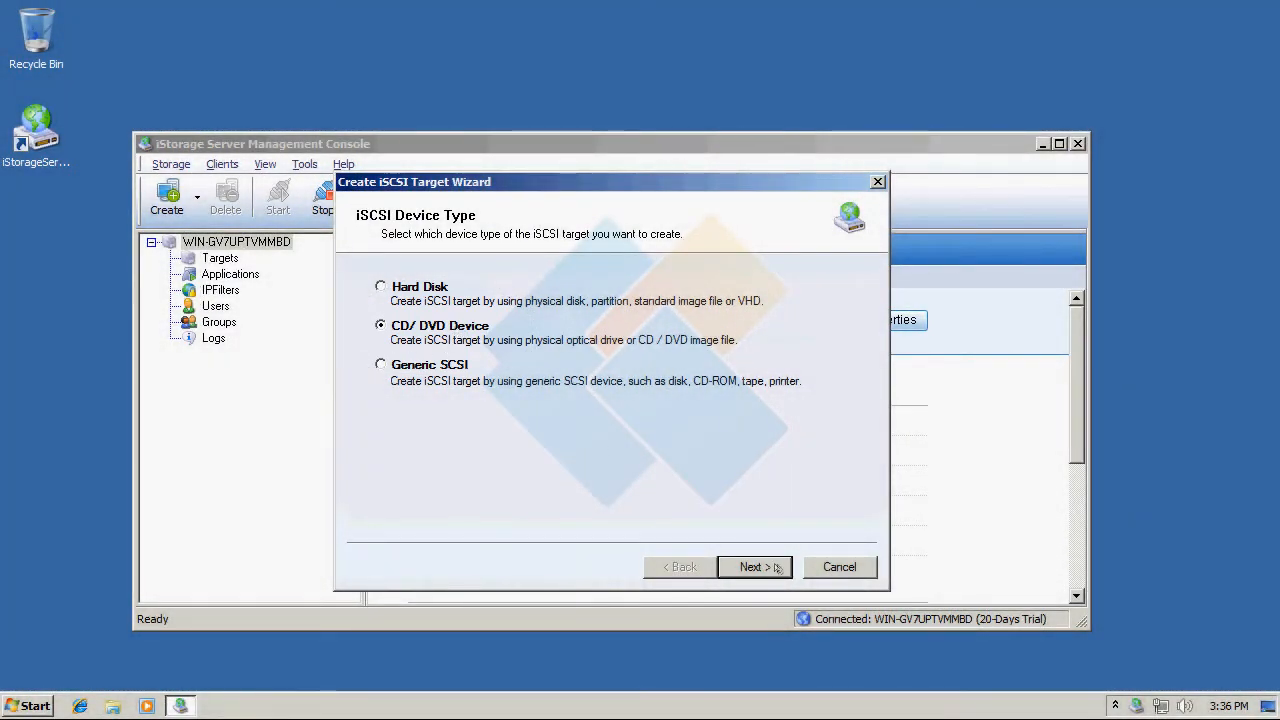
left_click(752, 568)
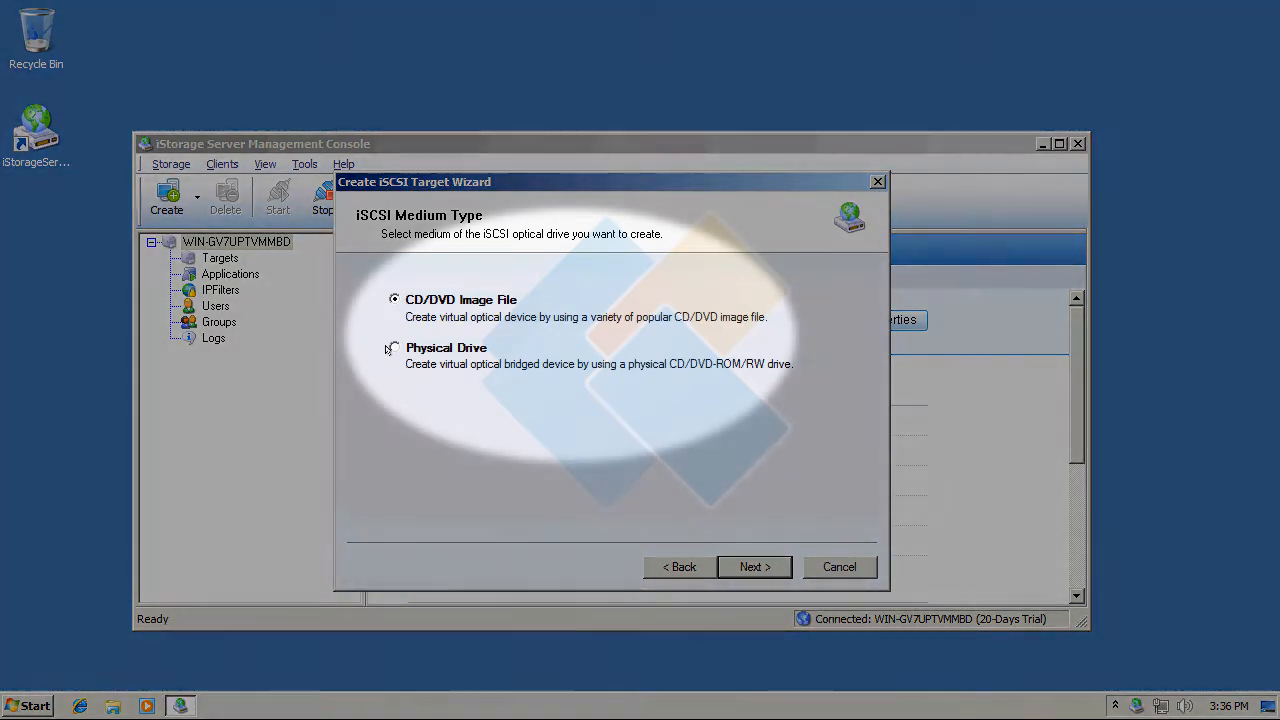
left_click(394, 348)
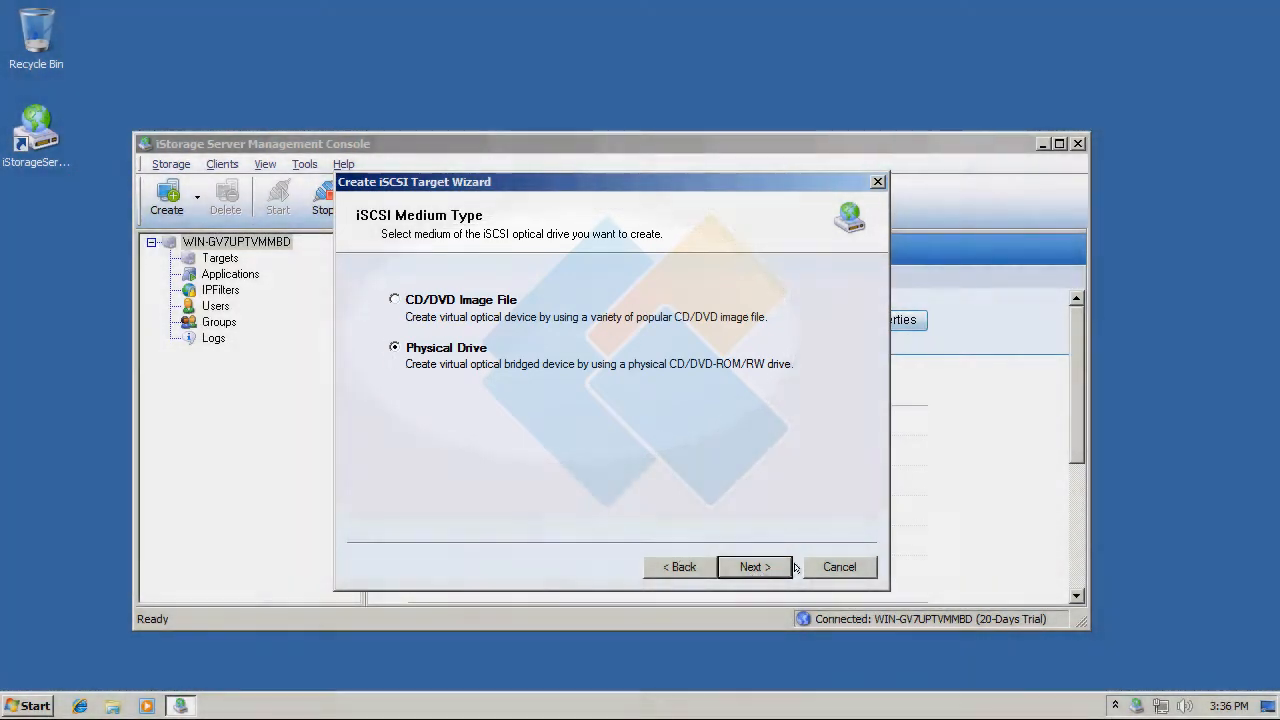
mouse_move(756, 568)
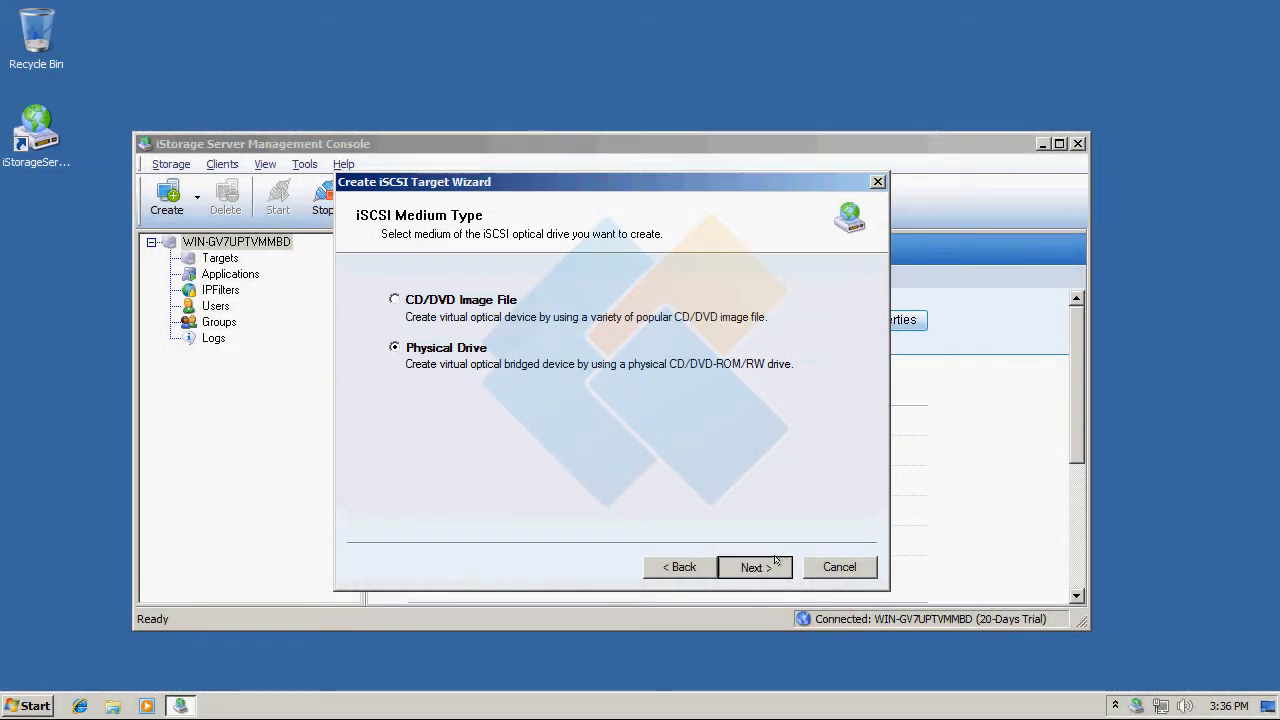
- Choose drive E: with persistent exclusive access and proceed to authorization
left_click(754, 568)
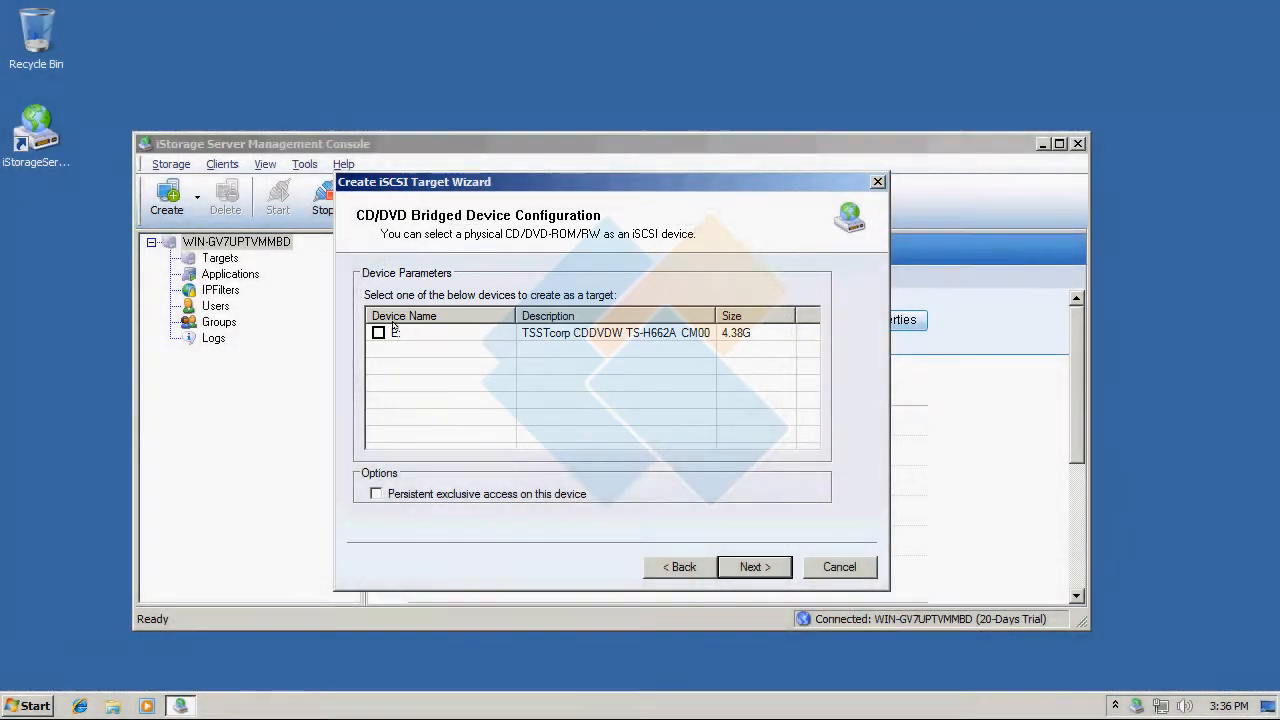
left_click(378, 332)
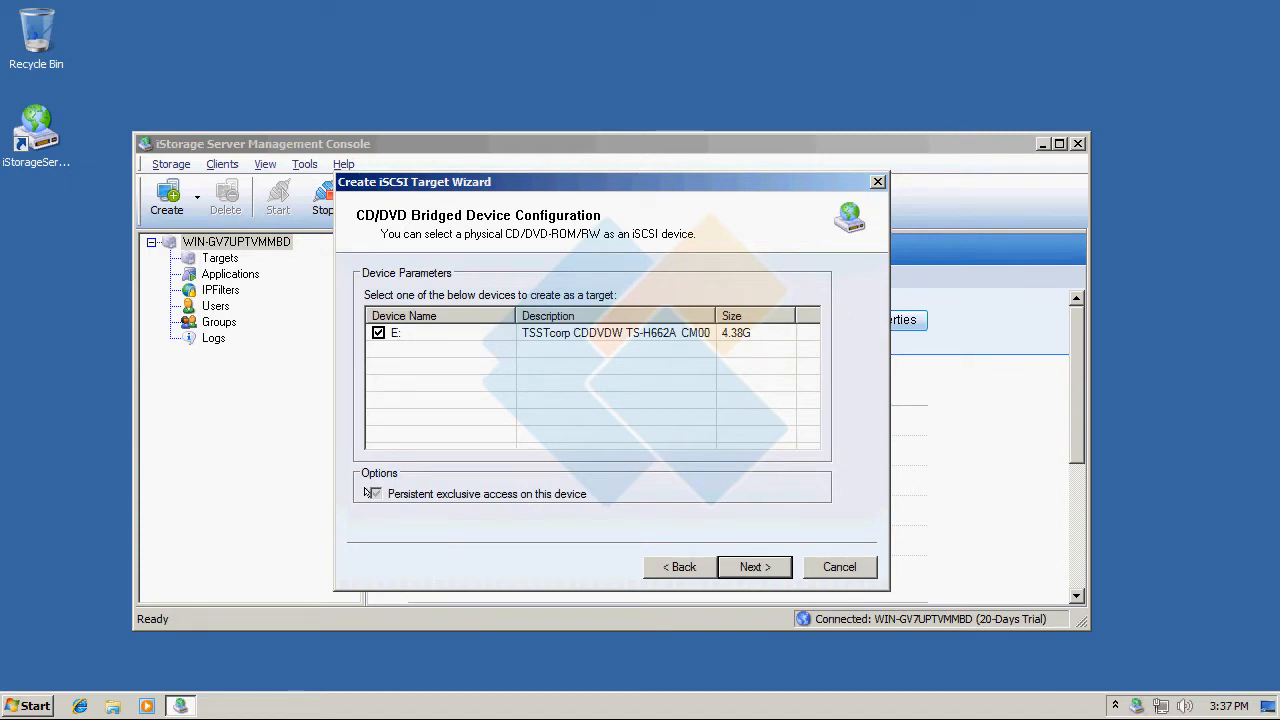
left_click(376, 492)
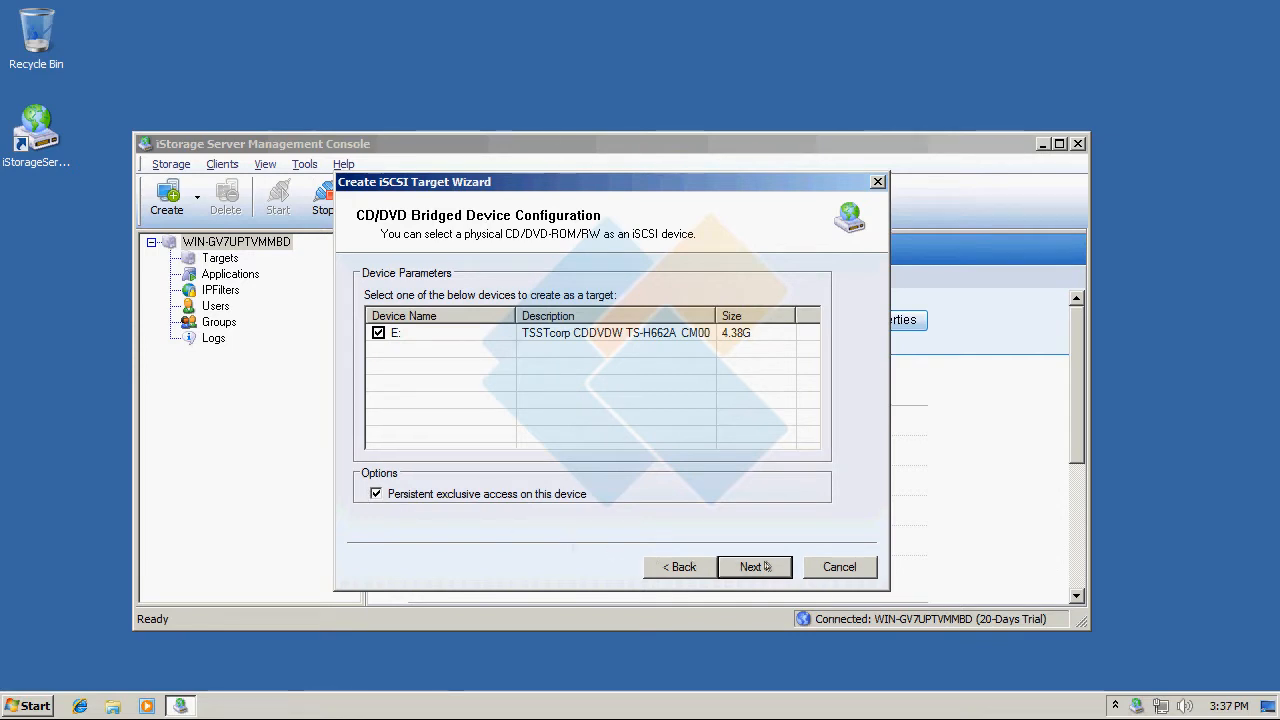
left_click(748, 568)
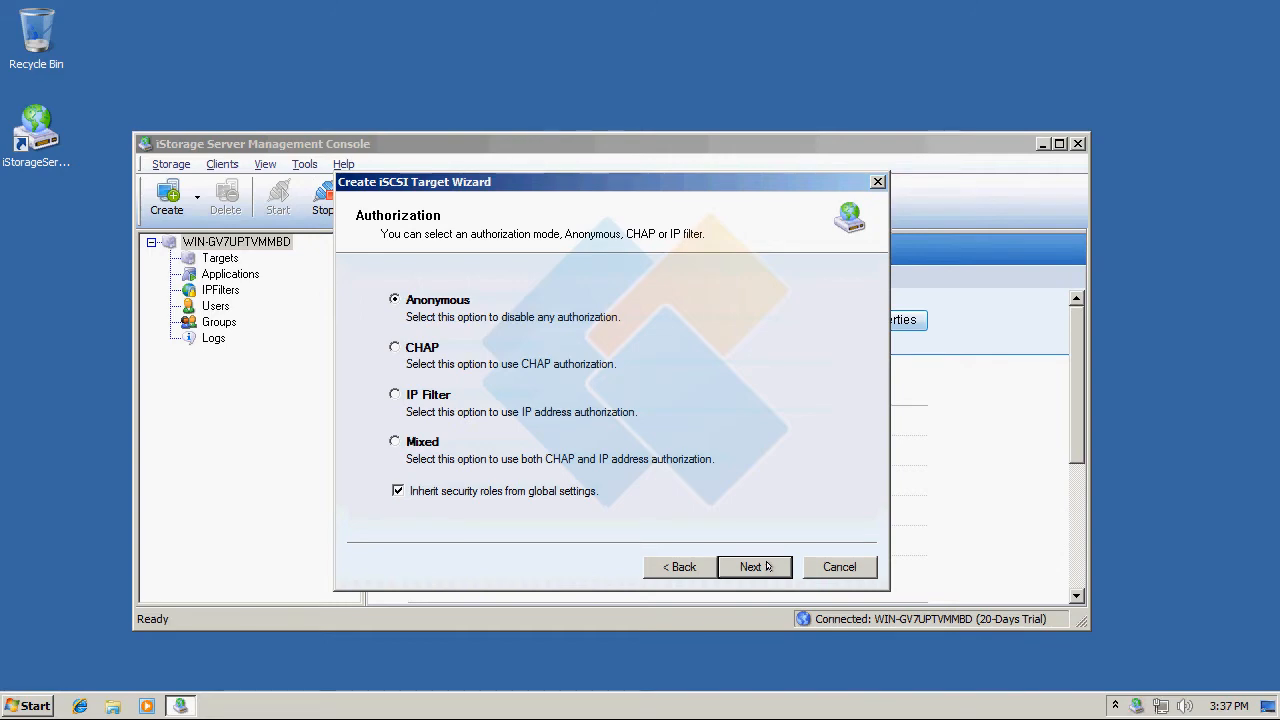
- Keep anonymous authorization and the default name, finishing the CD-ROM target
left_click(748, 568)
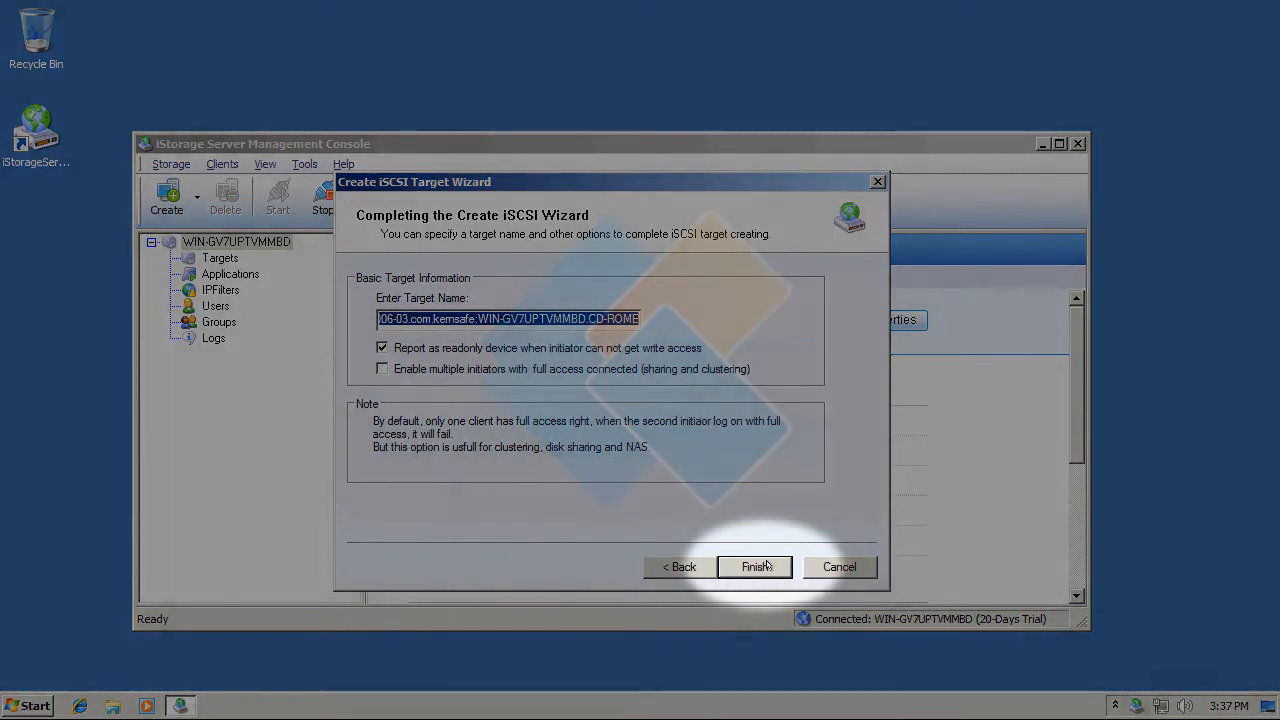
left_click(752, 566)
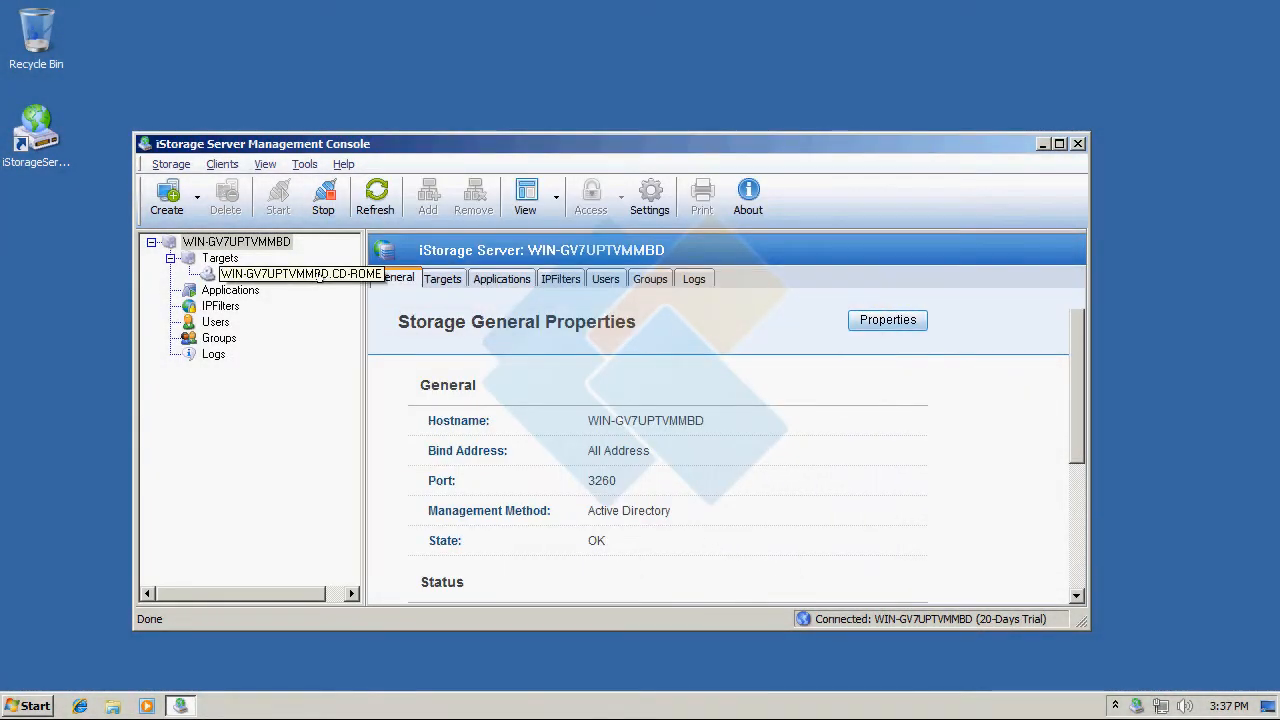
- Select the new CD-ROM target in the tree to display its General properties
left_click(290, 272)
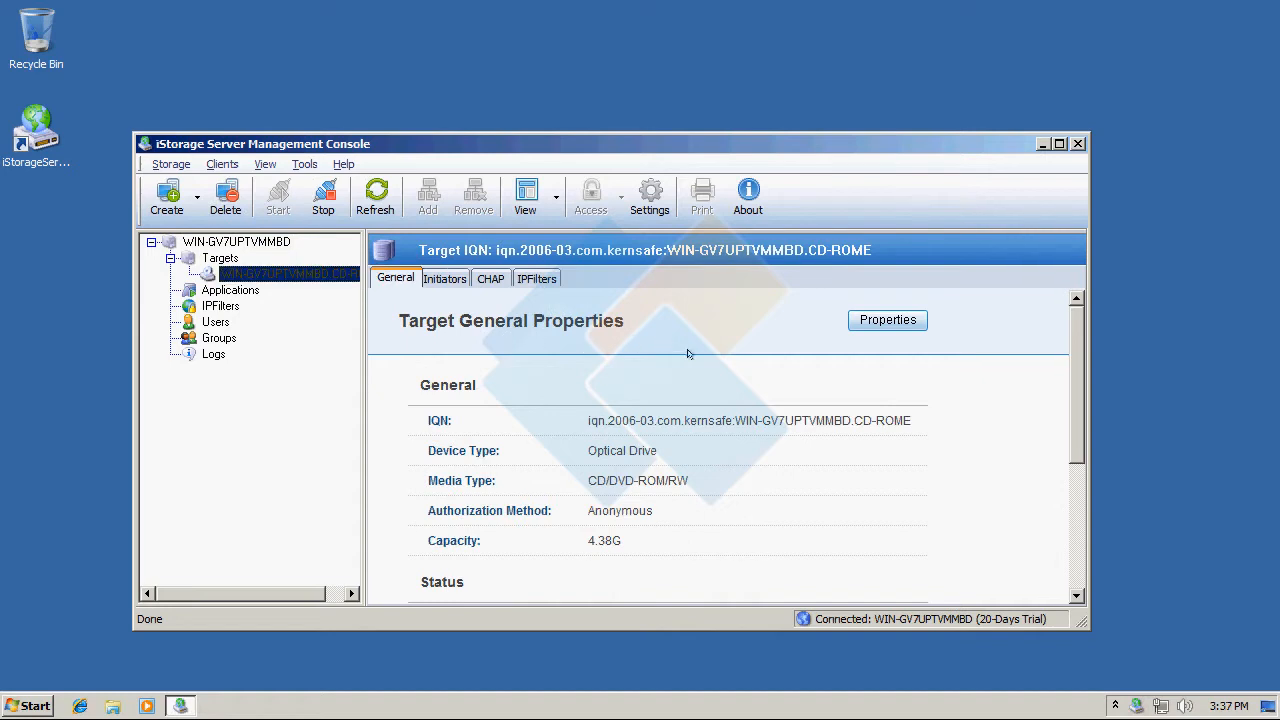
mouse_move(724, 364)
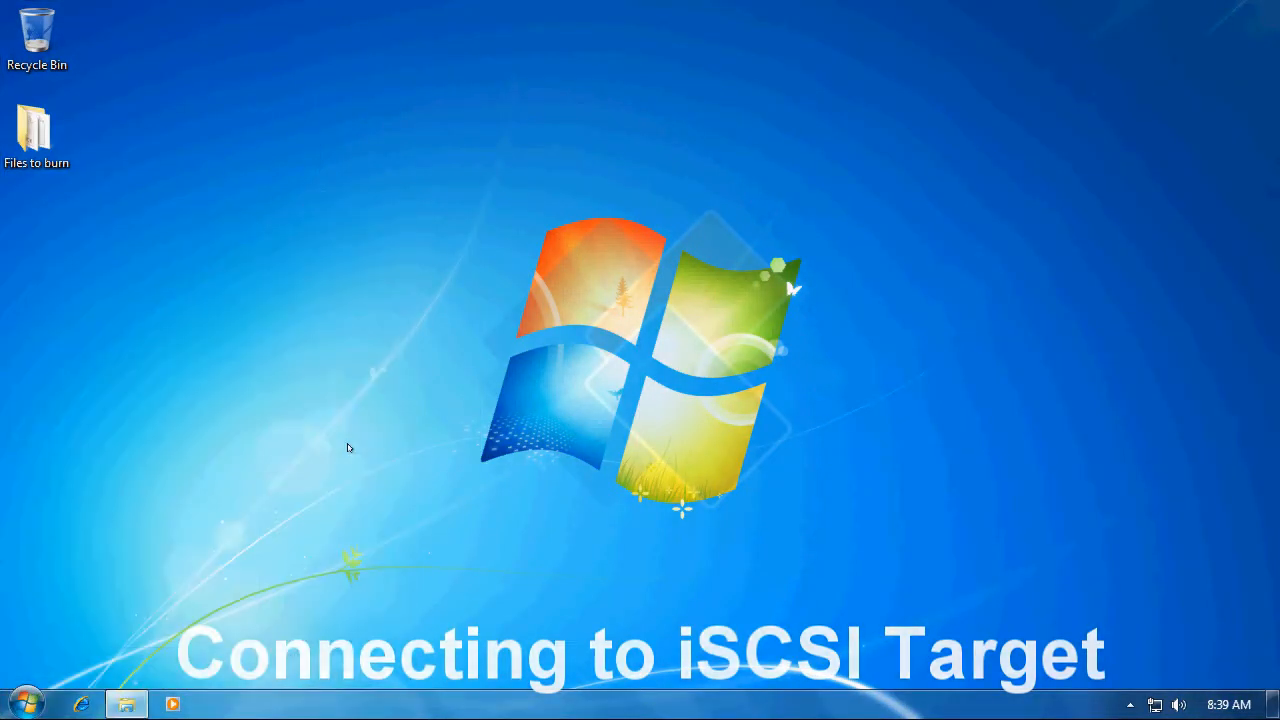
- Check the client's Computer window shows no optical drive, then bring up iSCSI Initiator
left_click(126, 704)
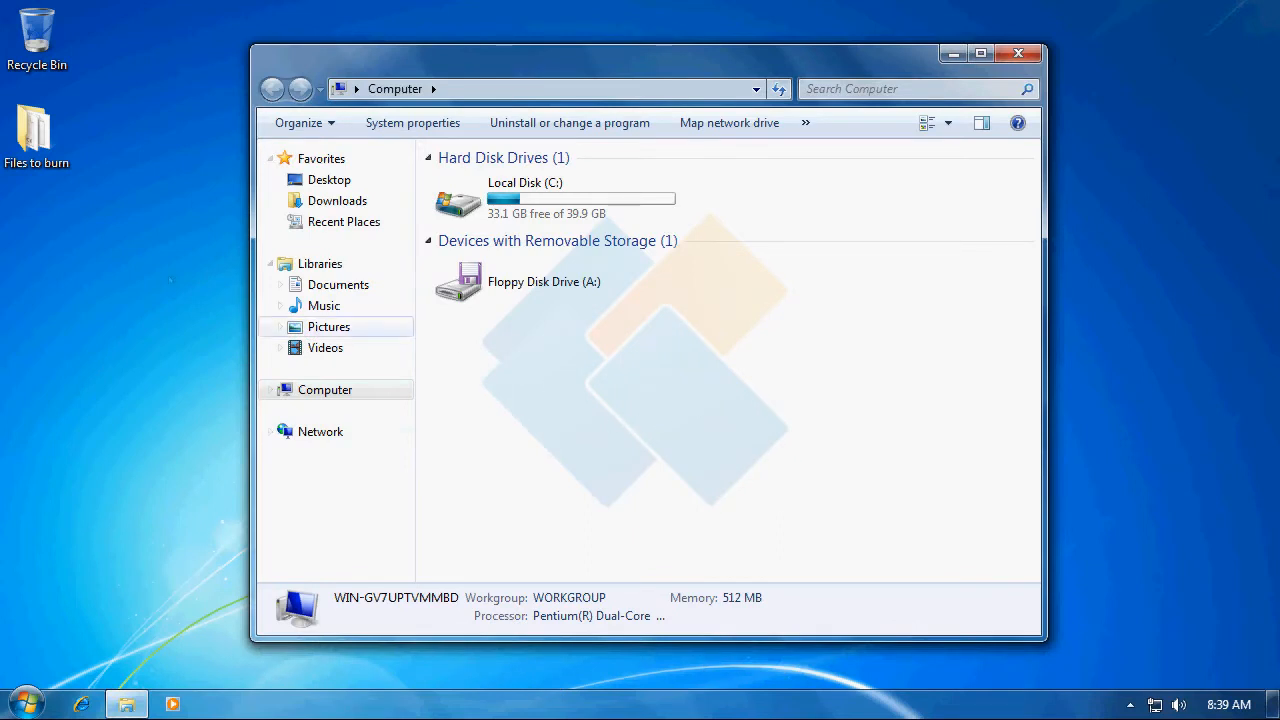
left_click(36, 136)
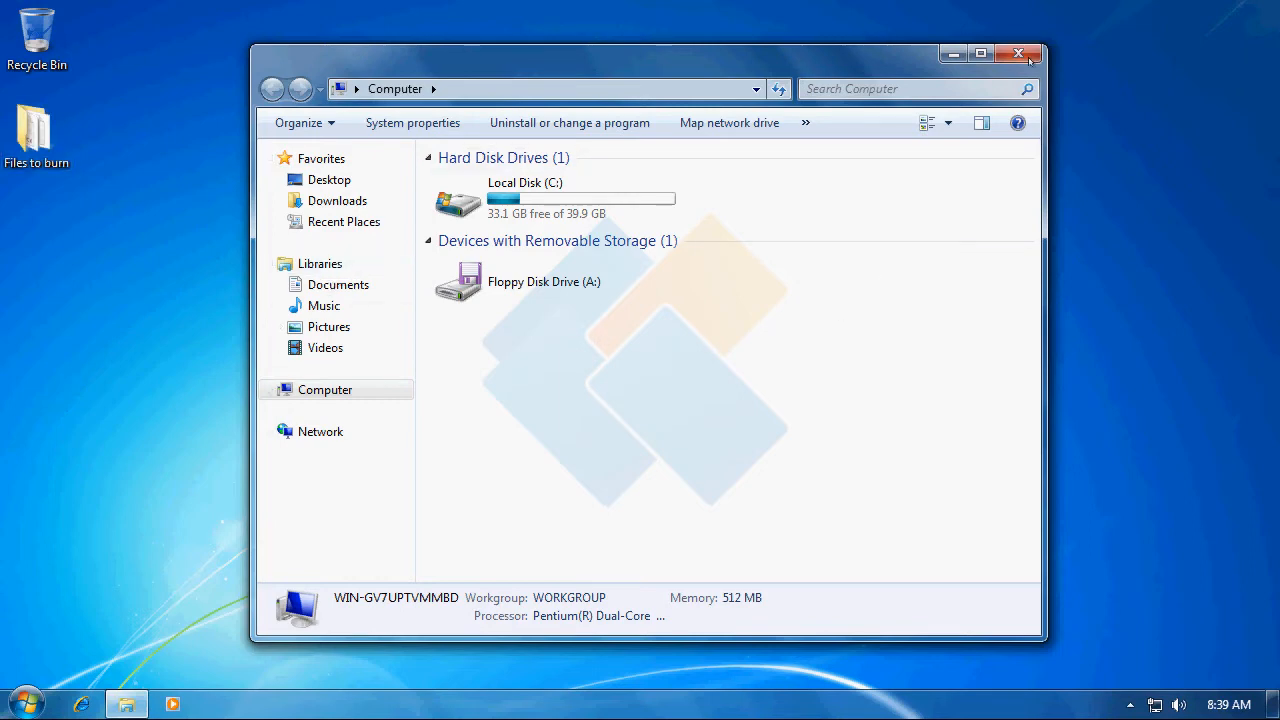
left_click(1020, 52)
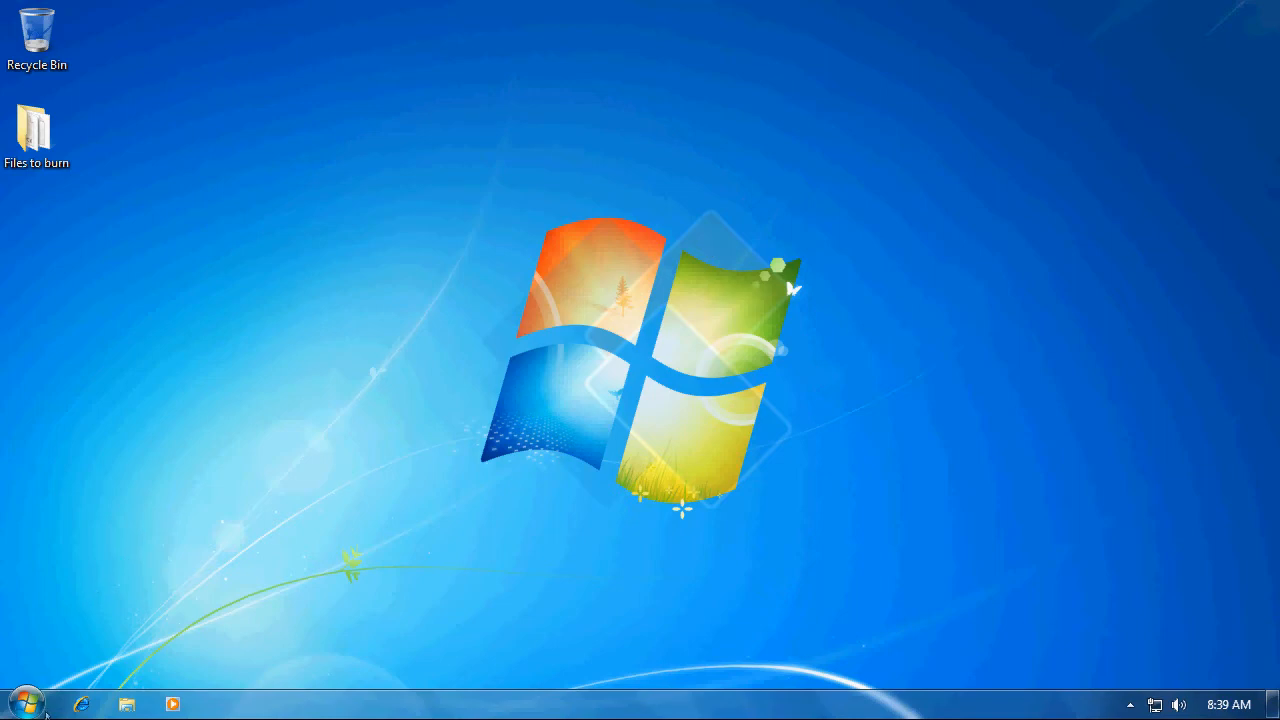
left_click(24, 704)
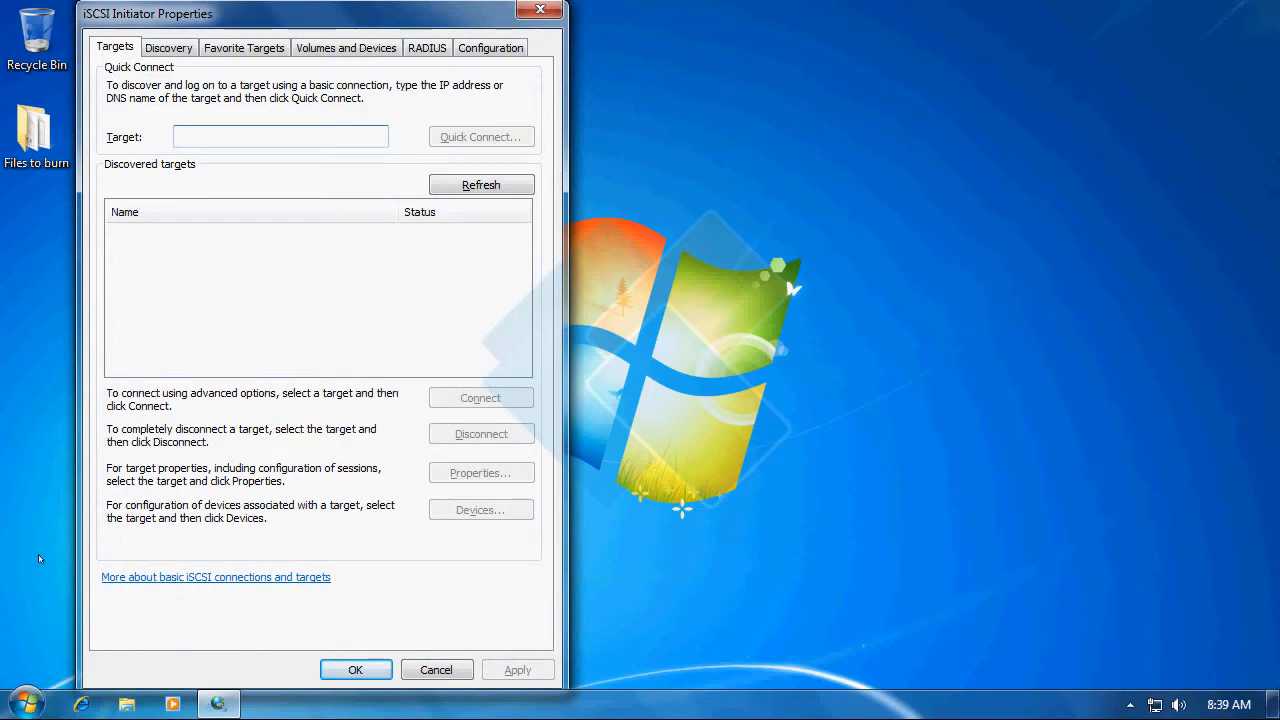
- Discover target portal 192.168.161.1 and select the listed CD-ROM target
left_click(168, 48)
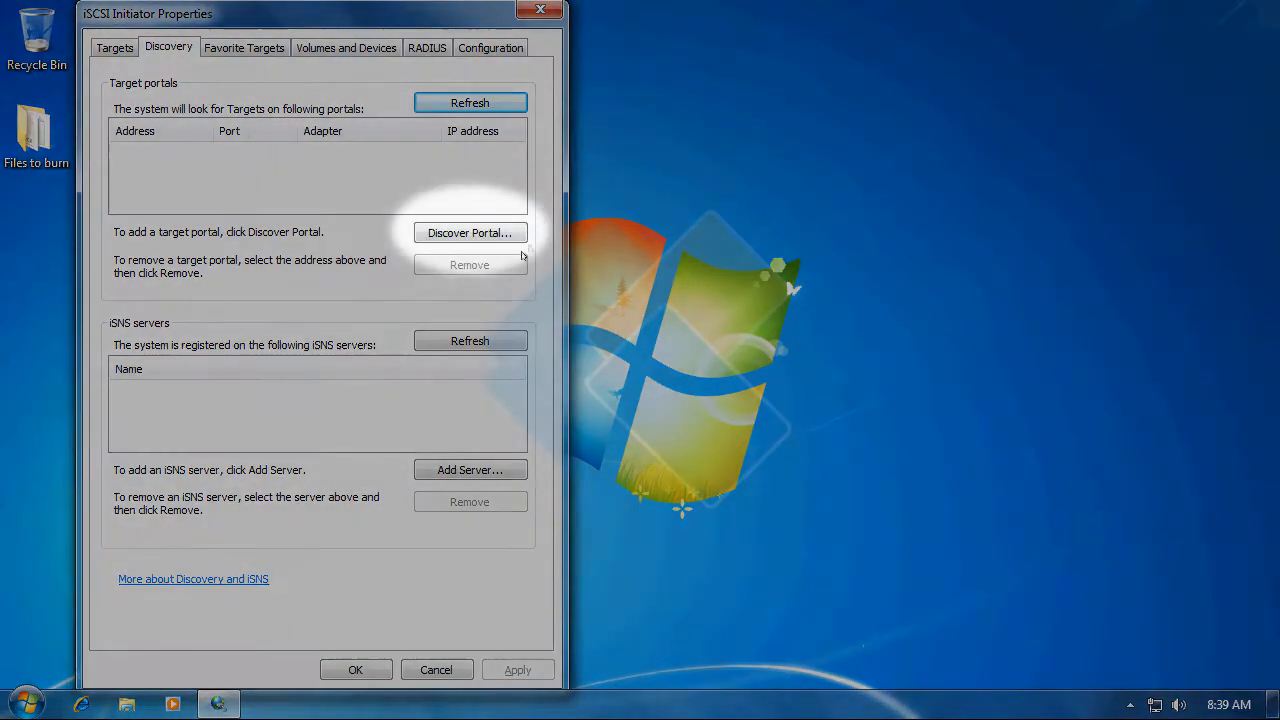
left_click(468, 232)
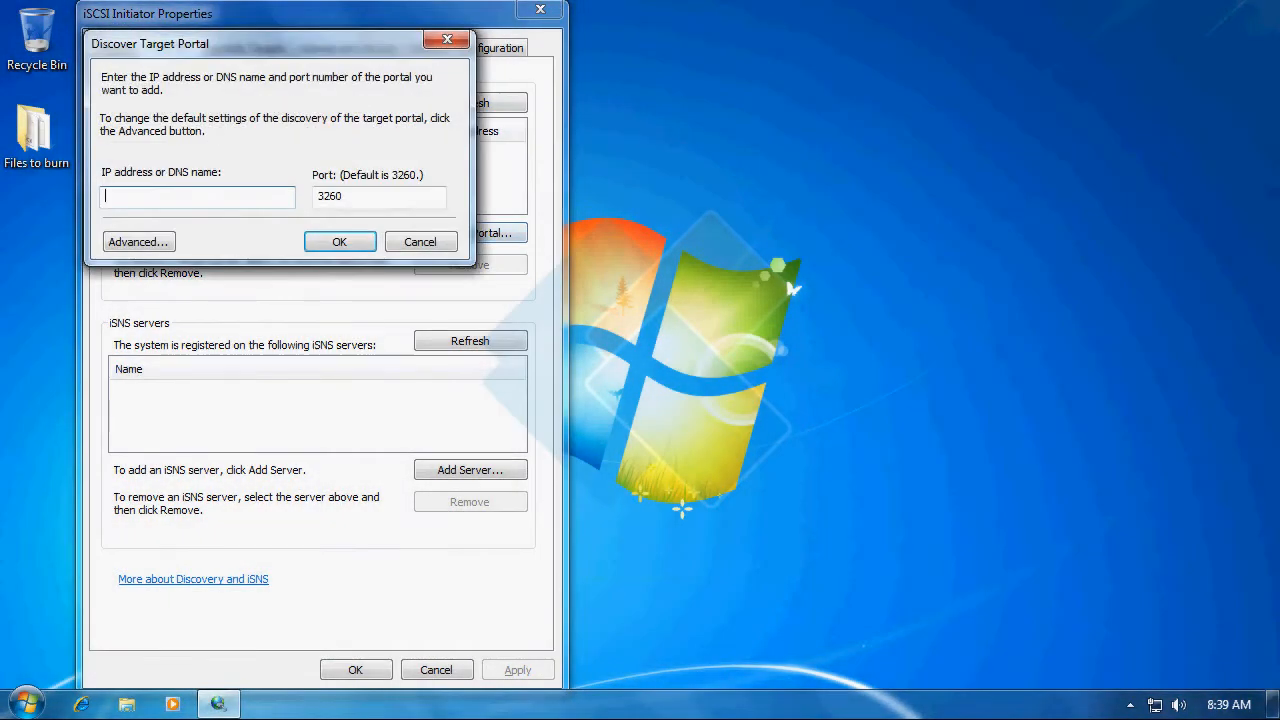
type("192.168.1")
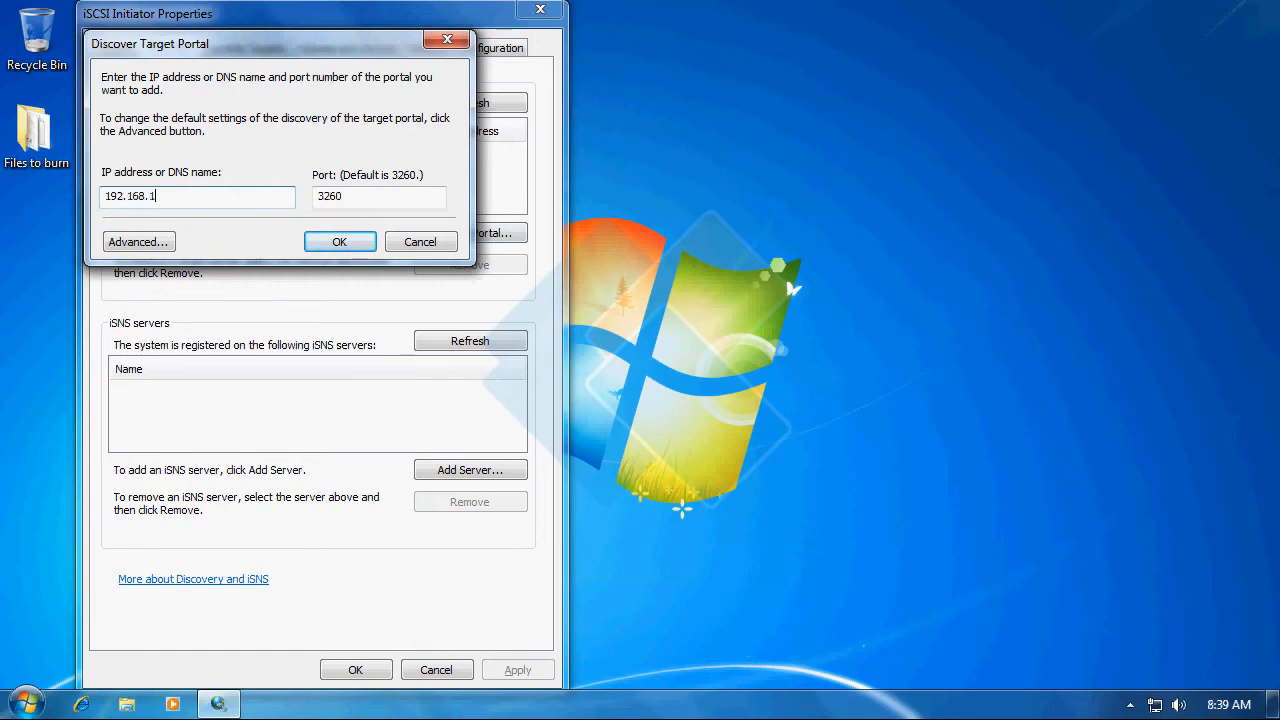
type("61.1")
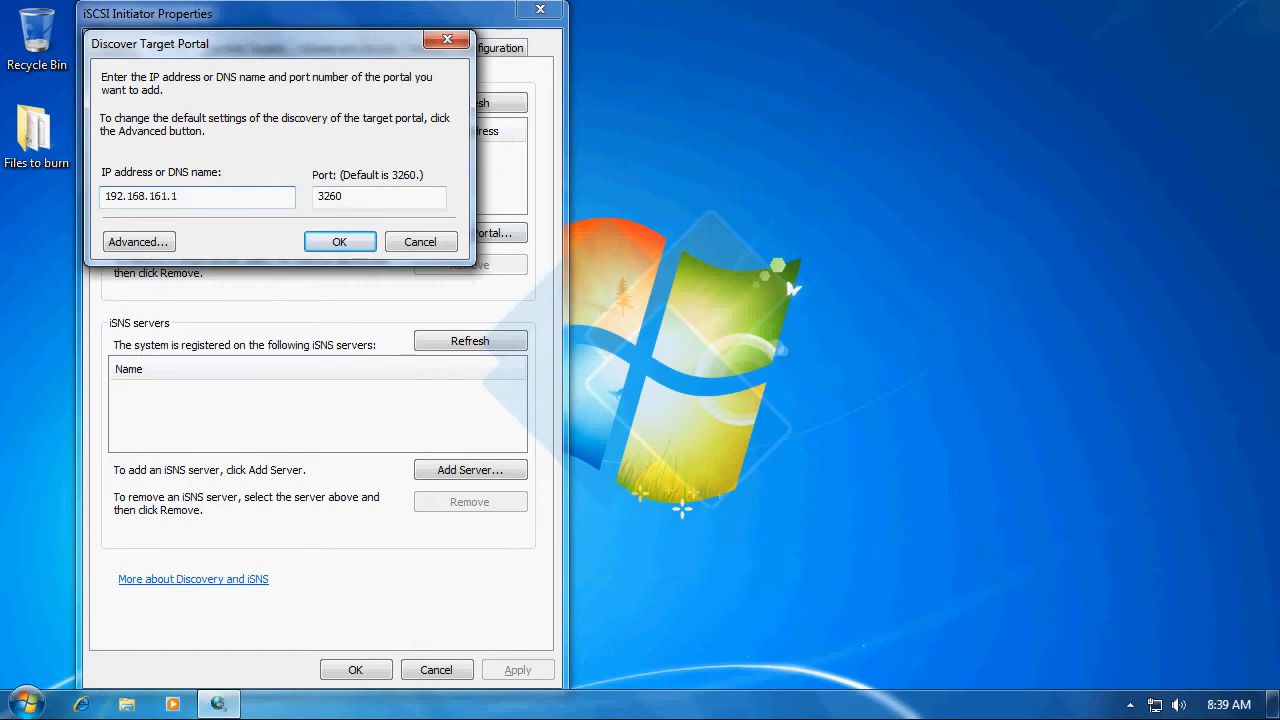
left_click(340, 240)
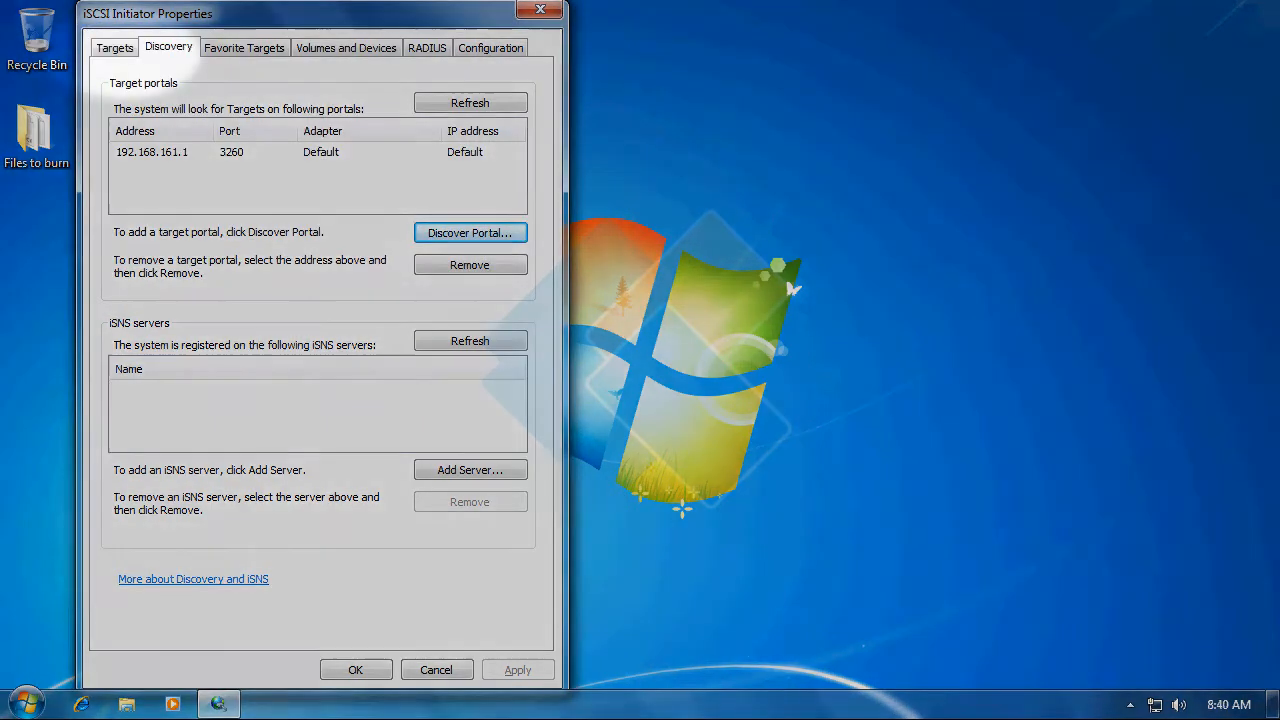
left_click(114, 48)
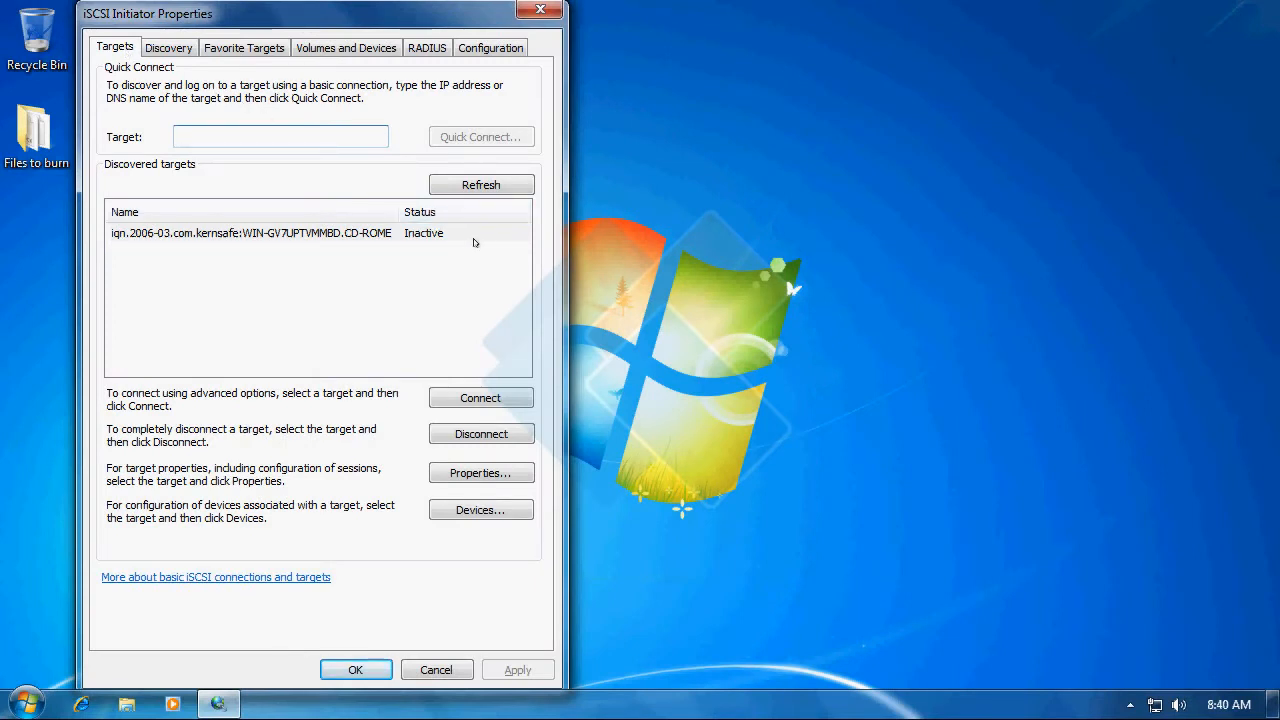
left_click(300, 232)
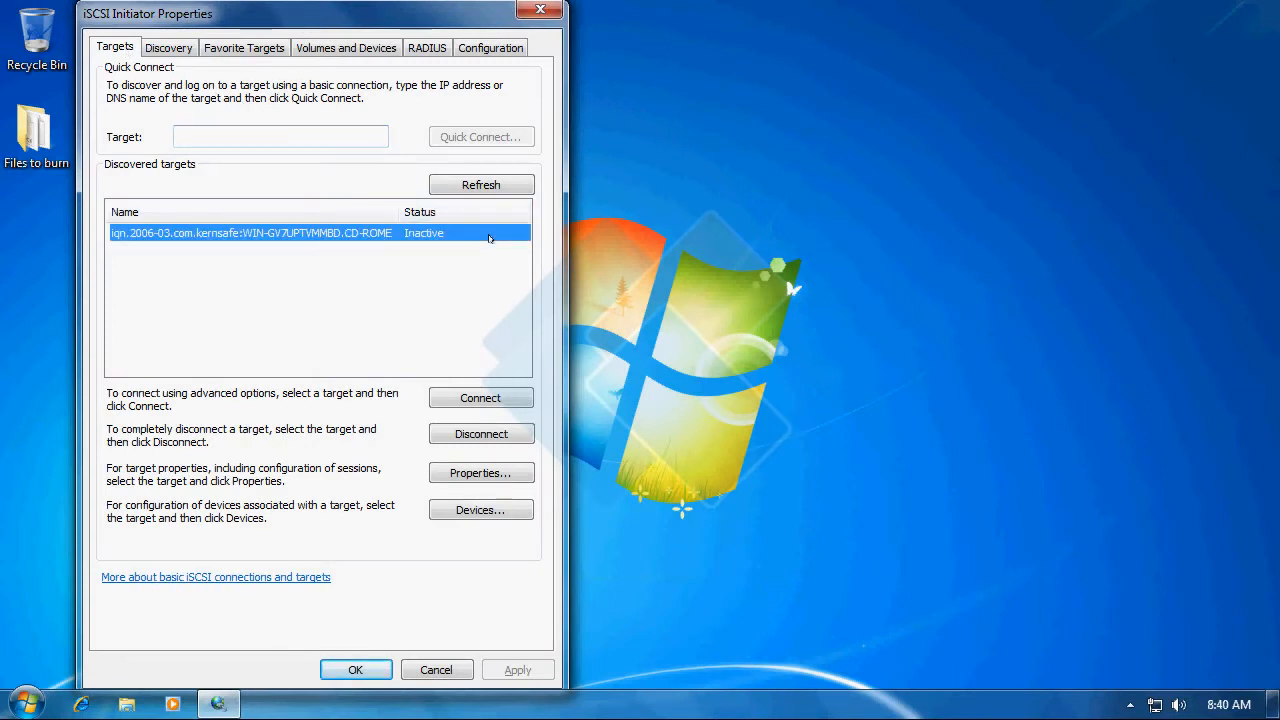
mouse_move(504, 376)
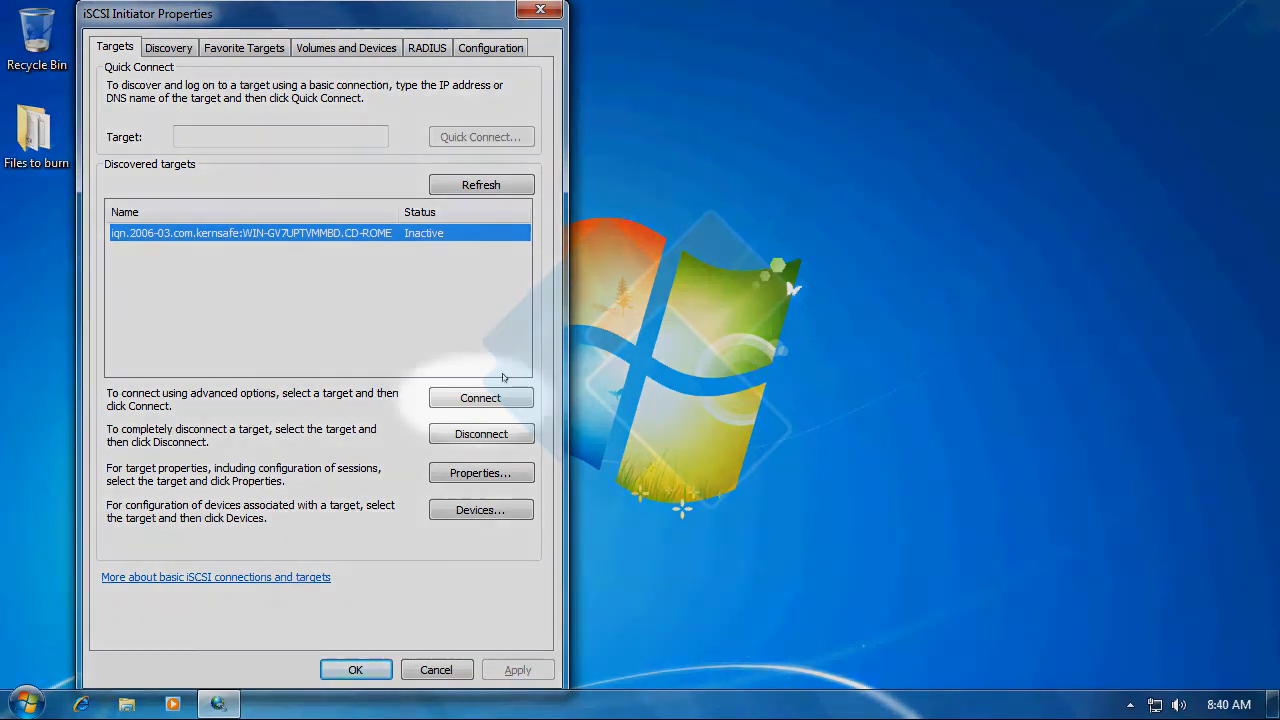
- Connect to the CD-ROM target with CHAP log-on enabled, then close the initiator
left_click(480, 396)
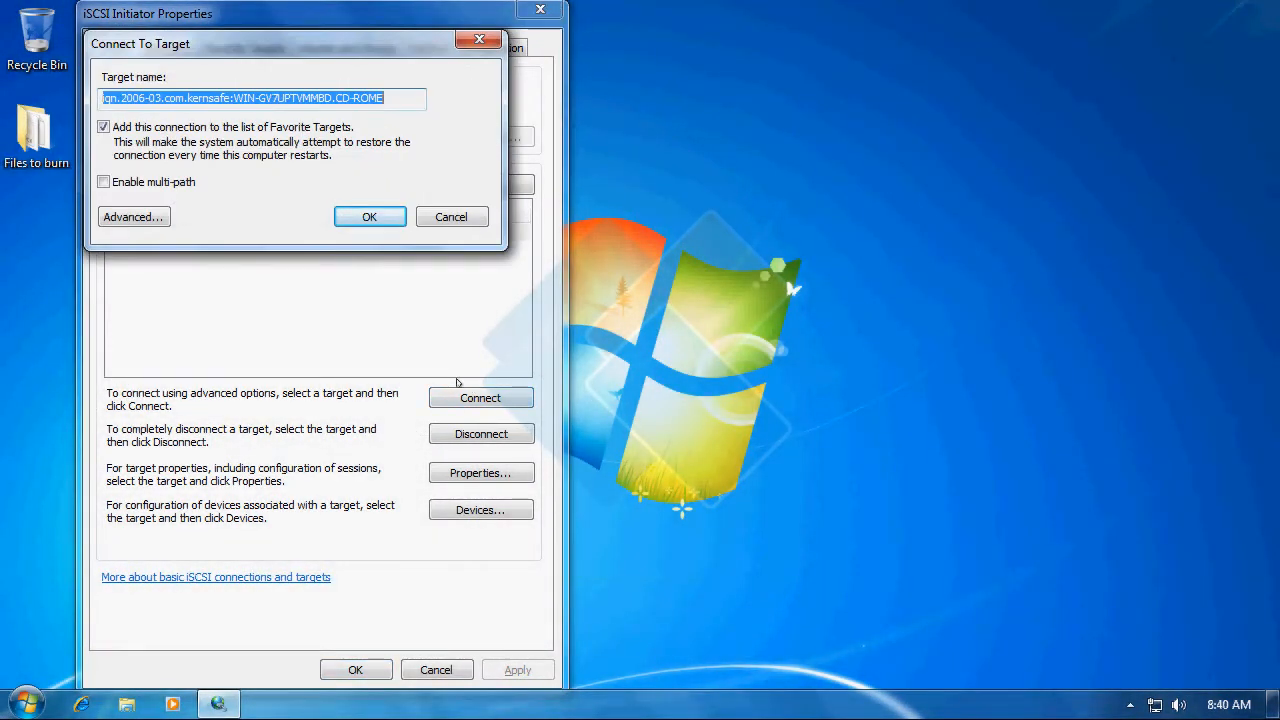
left_click(132, 216)
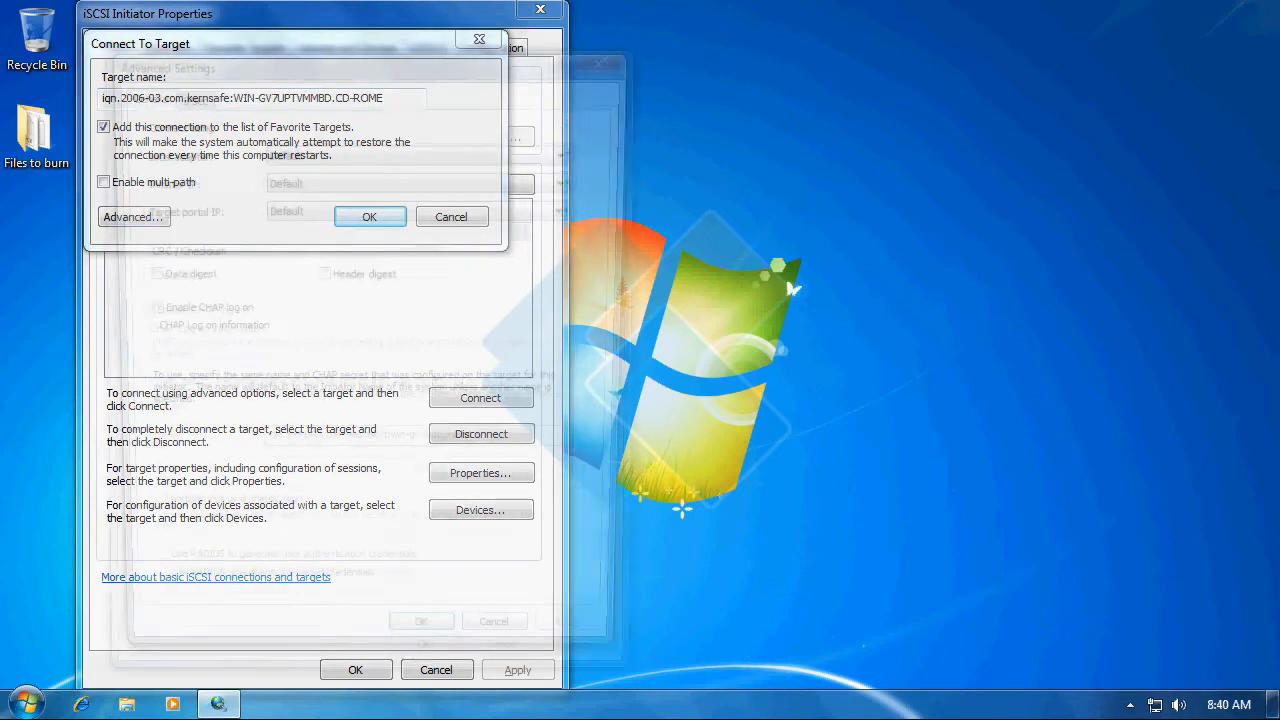
left_click(132, 216)
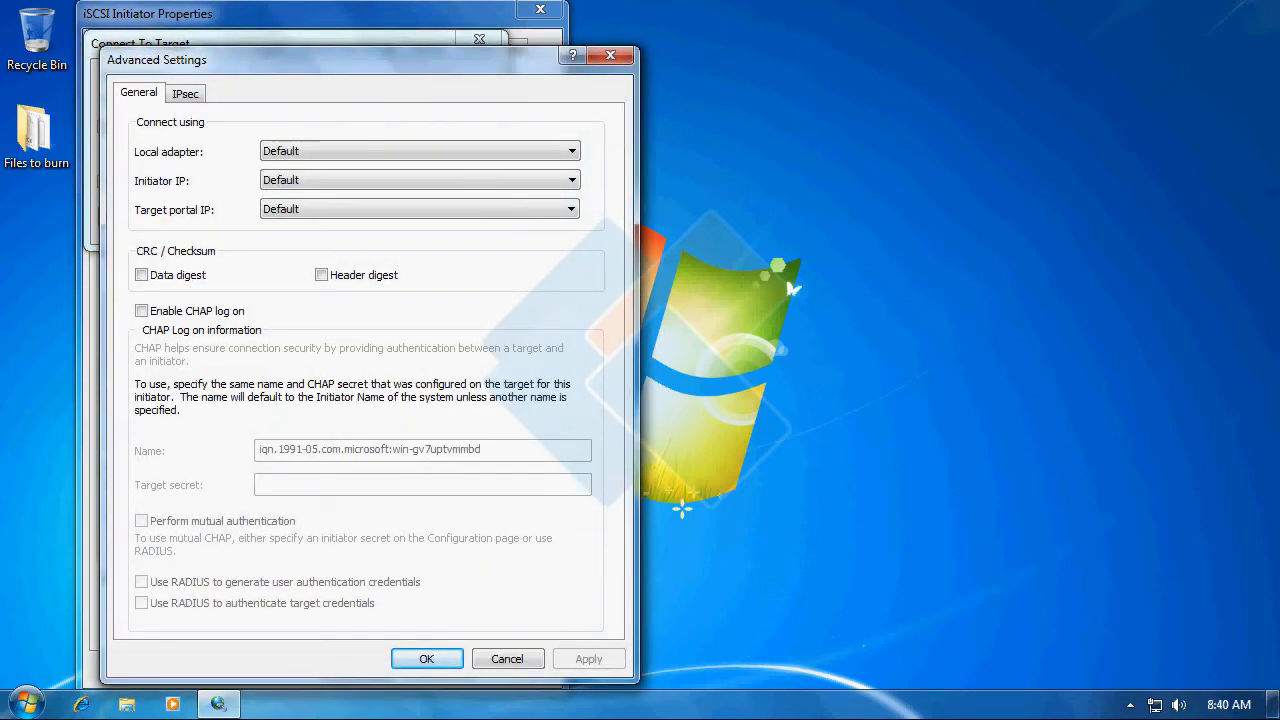
left_click(142, 312)
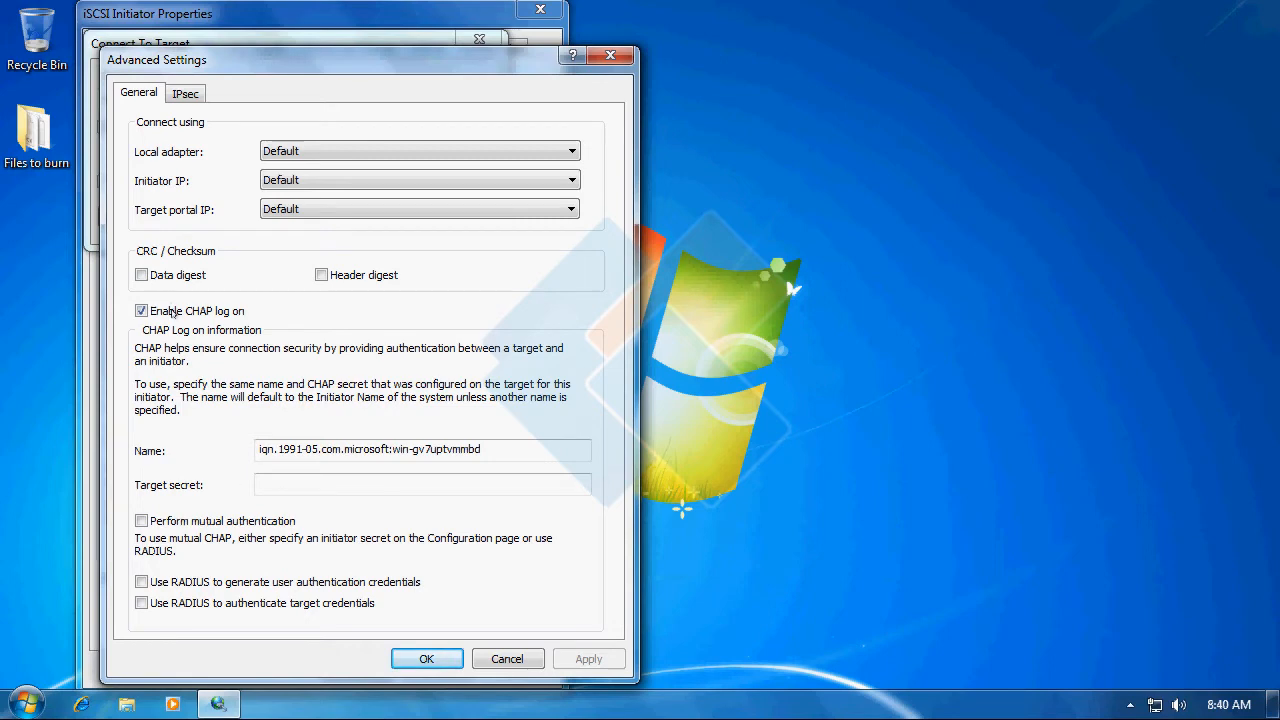
left_click(426, 658)
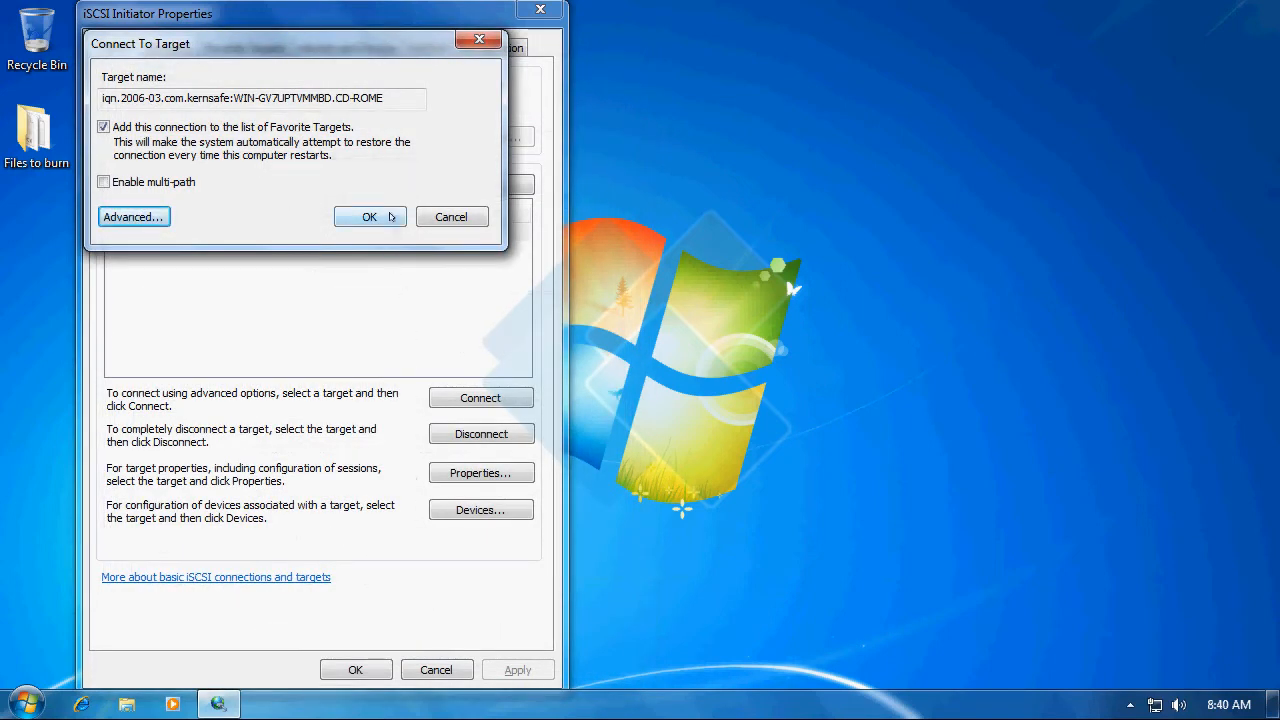
left_click(368, 216)
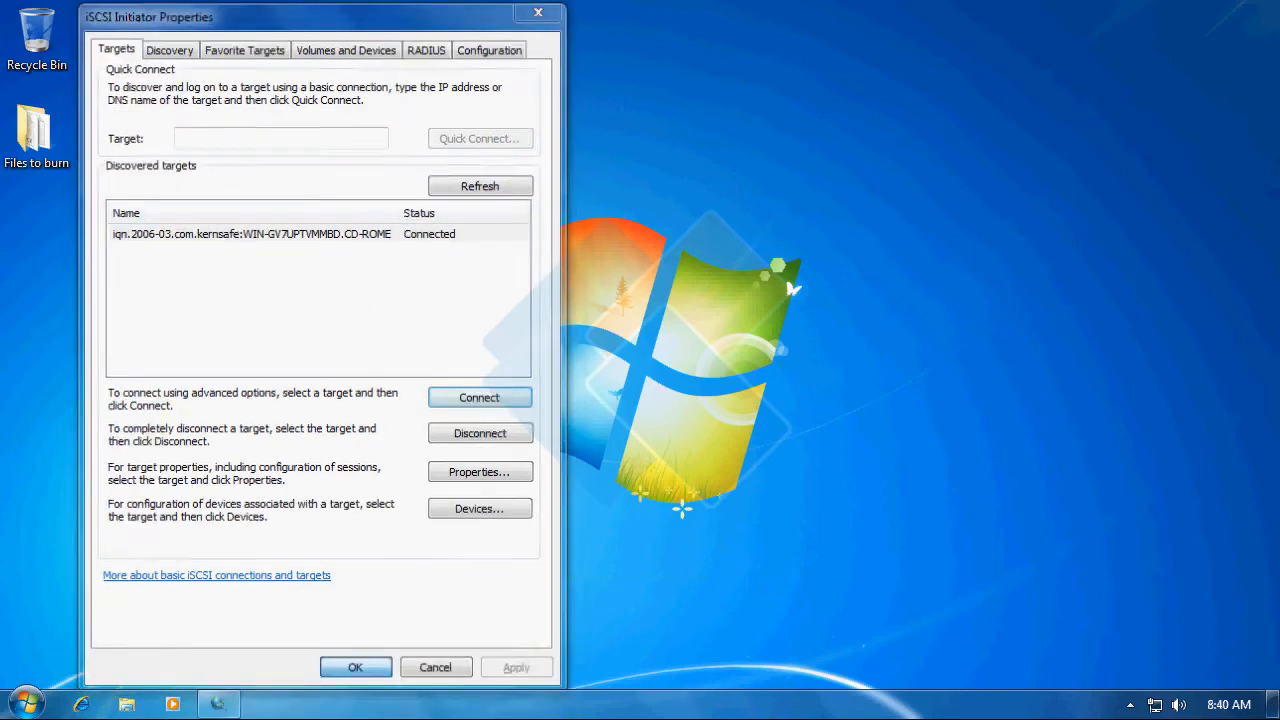
left_click(16, 702)
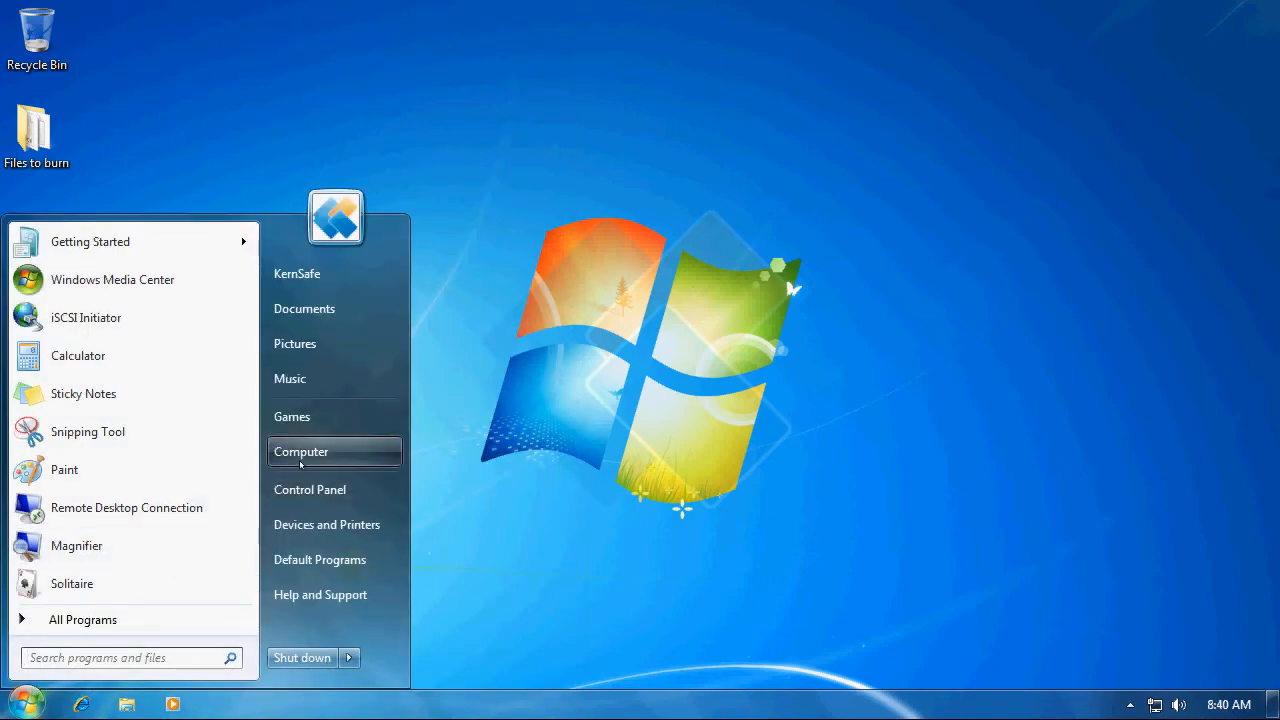
- Open DVD RW Drive (D:) formatted for use with a CD/DVD player
left_click(300, 452)
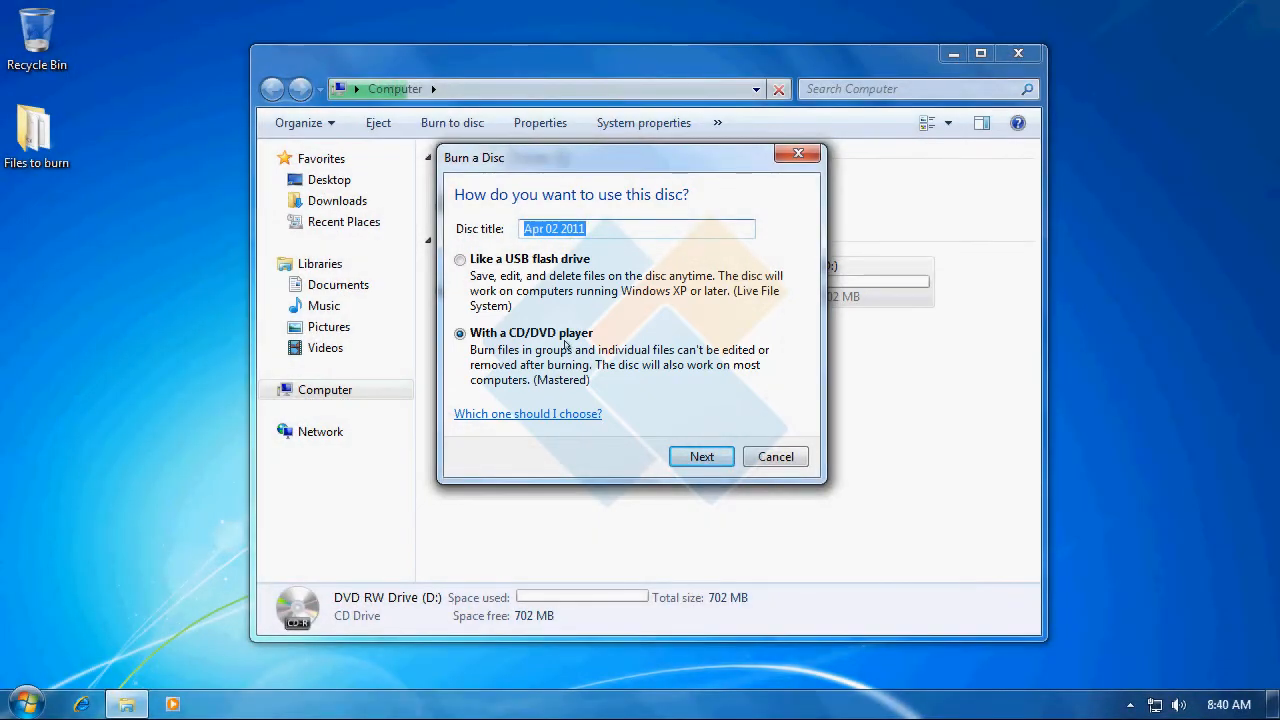
mouse_move(700, 456)
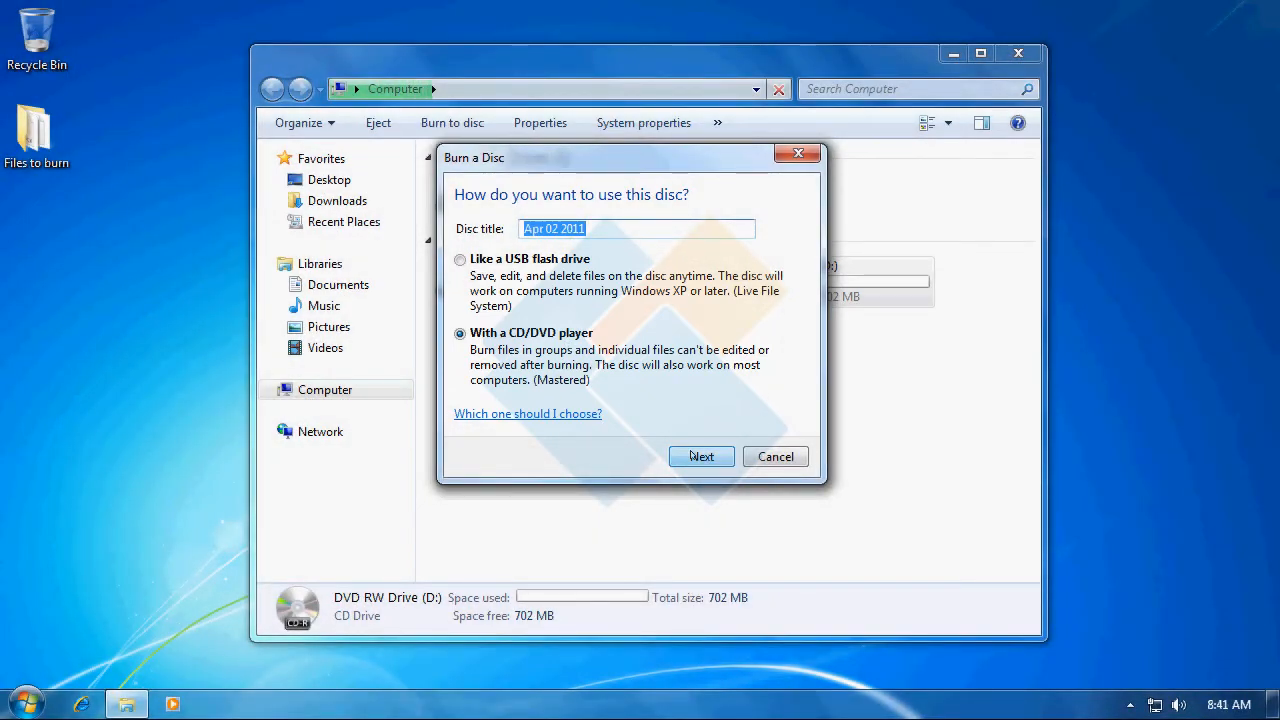
left_click(700, 456)
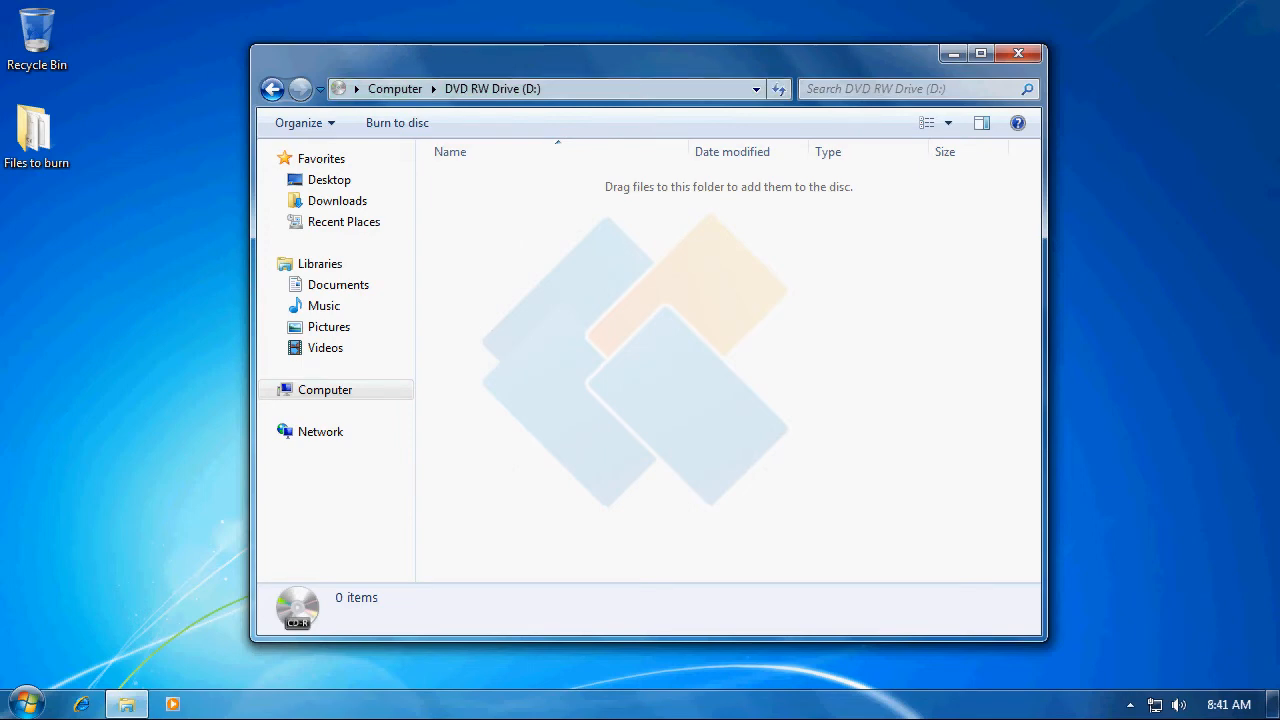
- Drag the 'Files to burn' folder onto the disc and start Burn to disc
left_click_drag(36, 136, 616, 296)
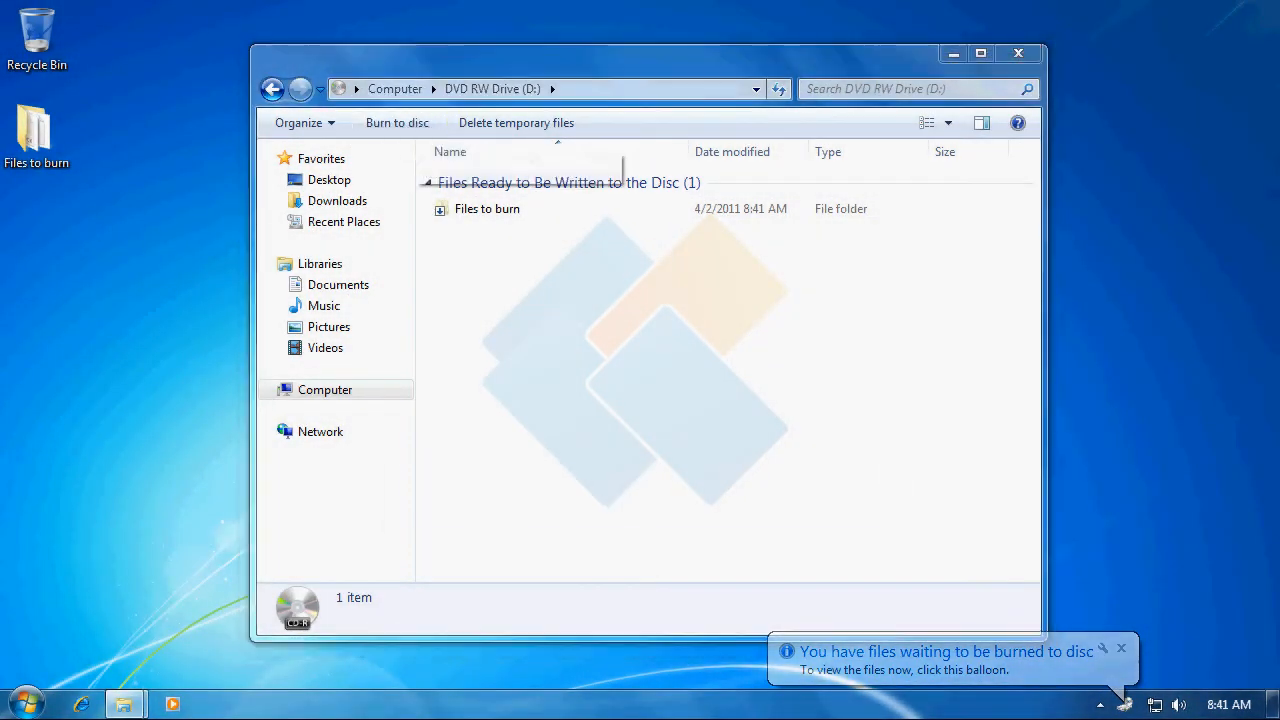
left_click(396, 122)
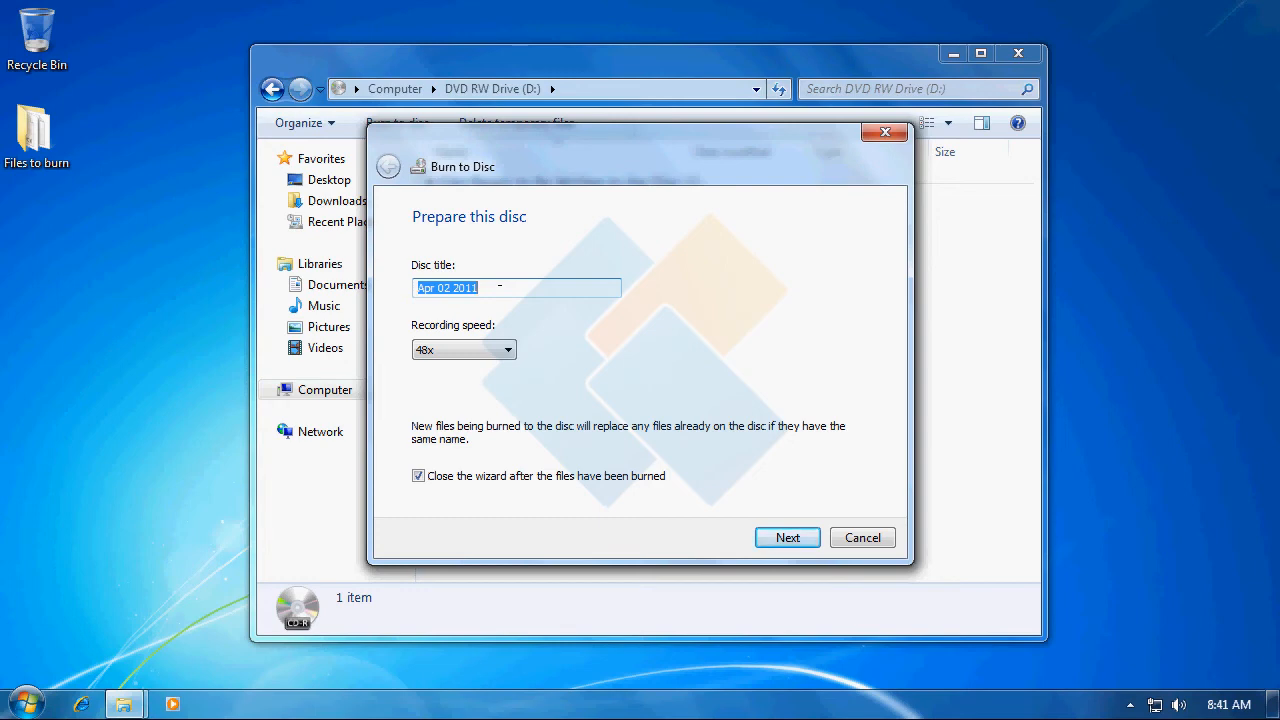
- Title the disc 'Backup' and burn it, letting the wizard close on completion
type("Ba")
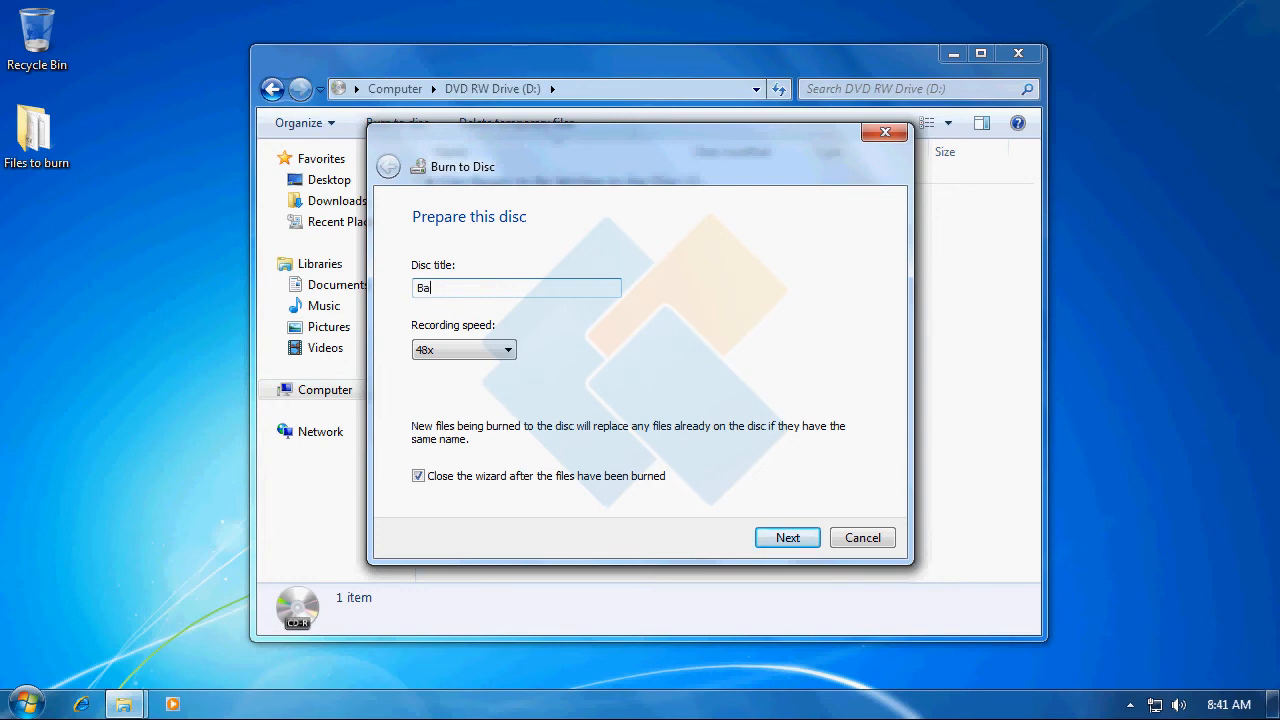
type("ckup")
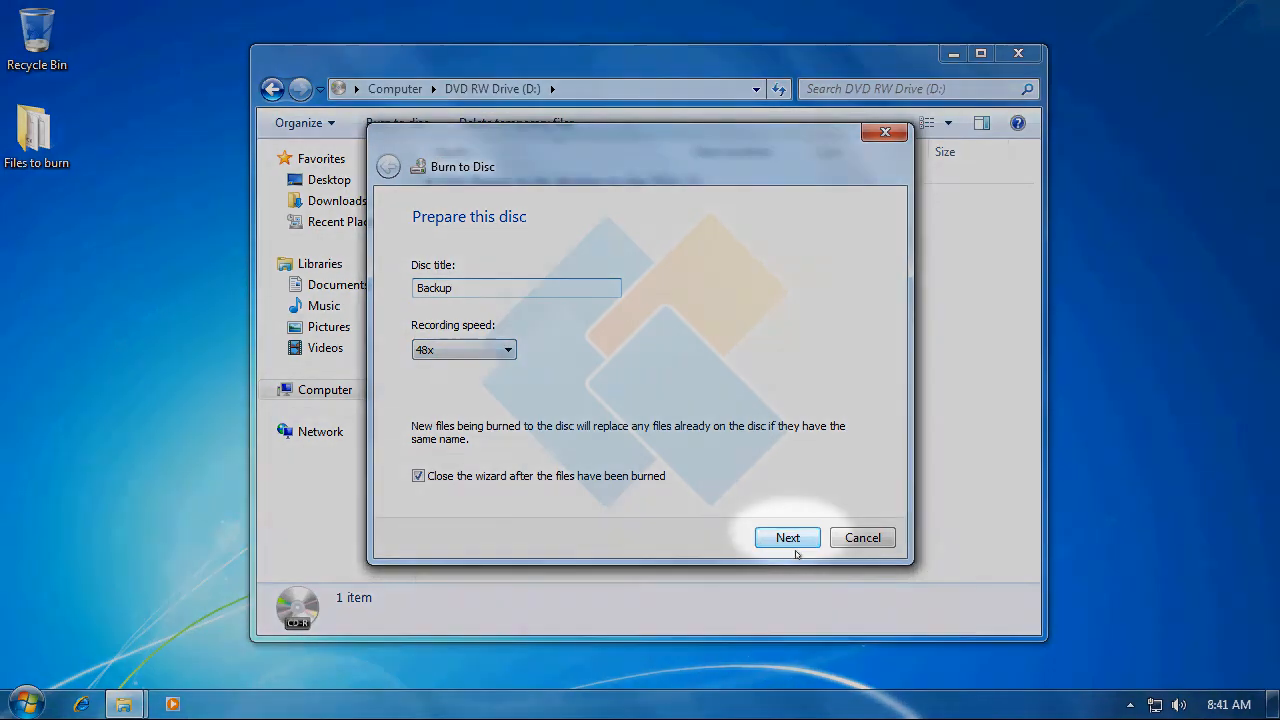
left_click(788, 536)
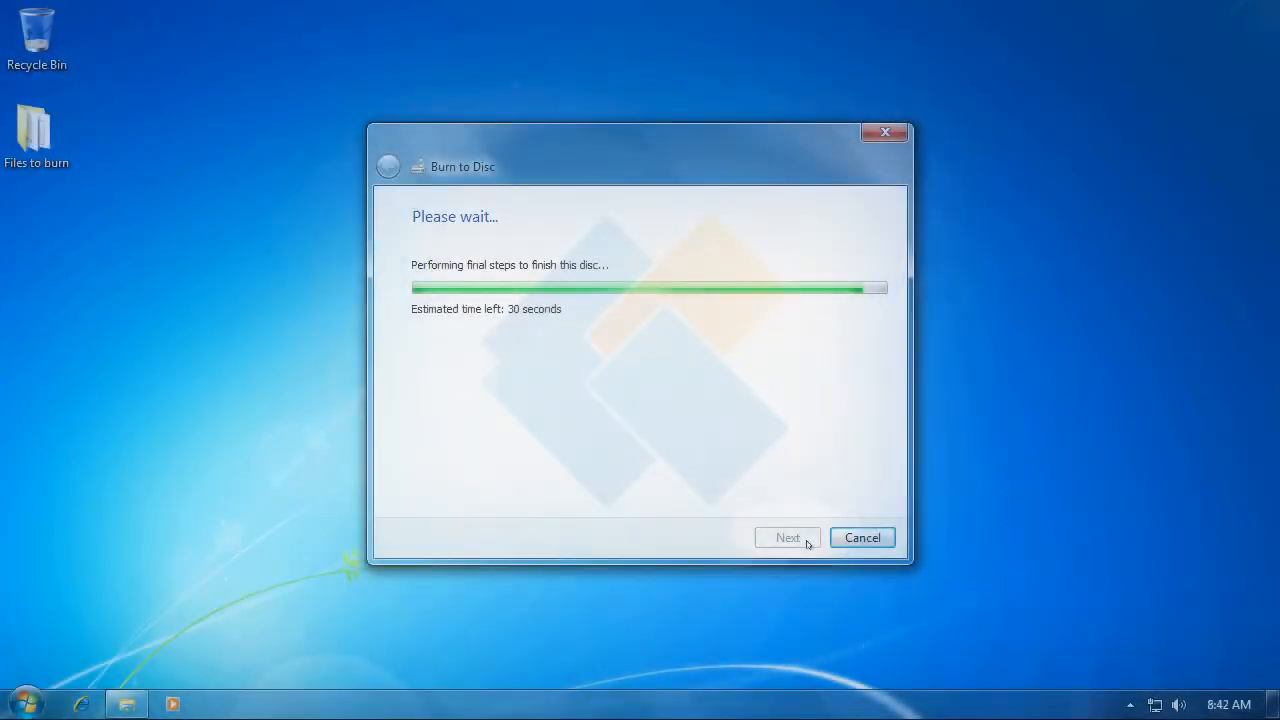
left_click(860, 536)
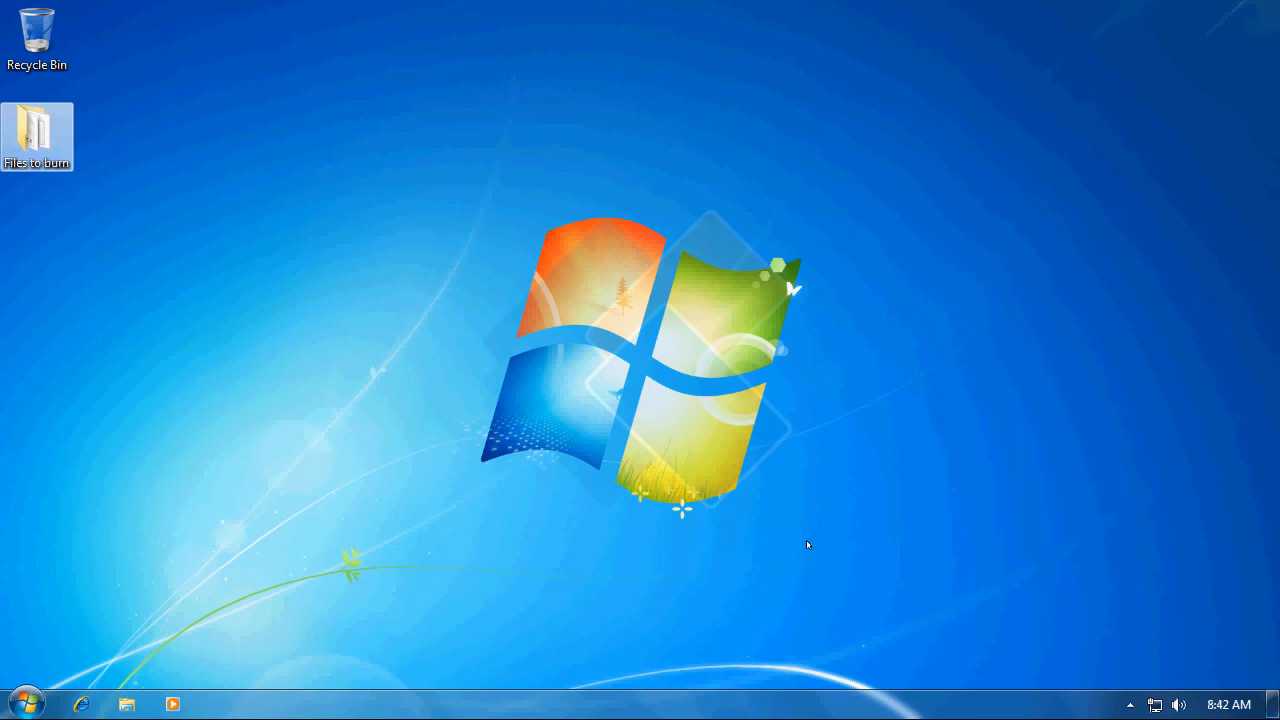
mouse_move(32, 686)
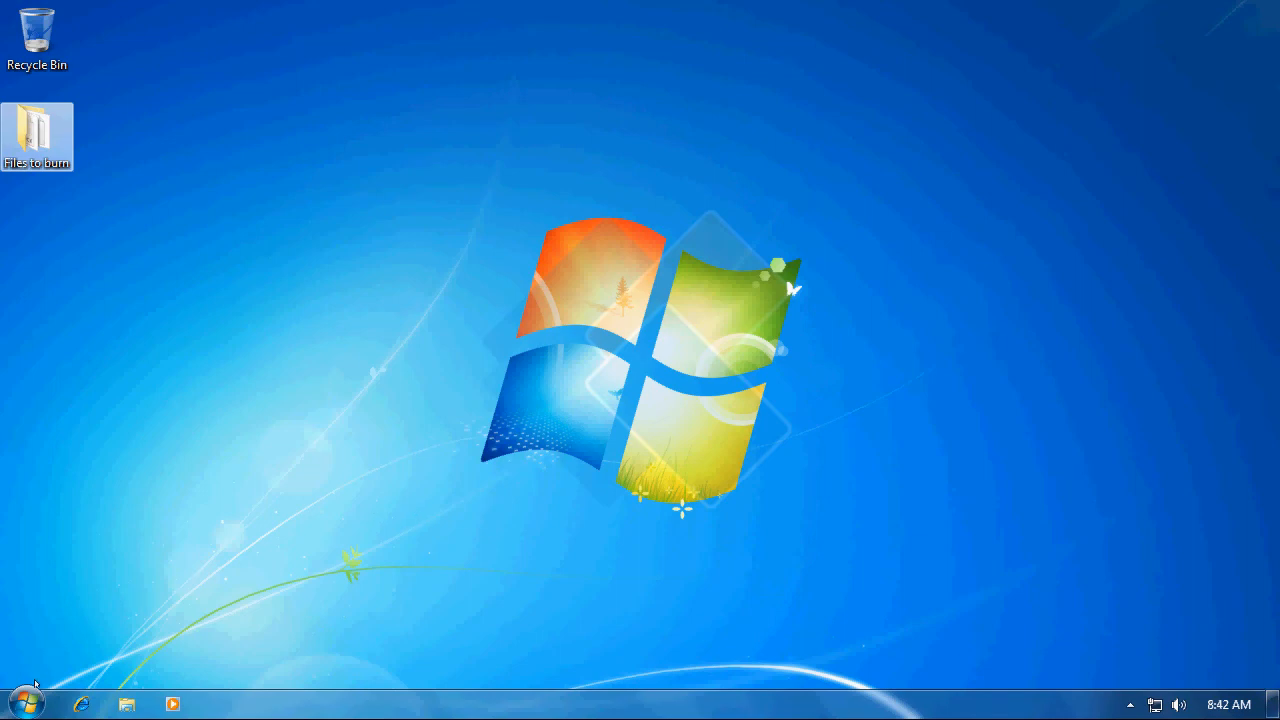
- Show the computer's drives, with DVD RW Drive (D:) reporting 0 bytes free of 8.43 MB
left_click(124, 704)
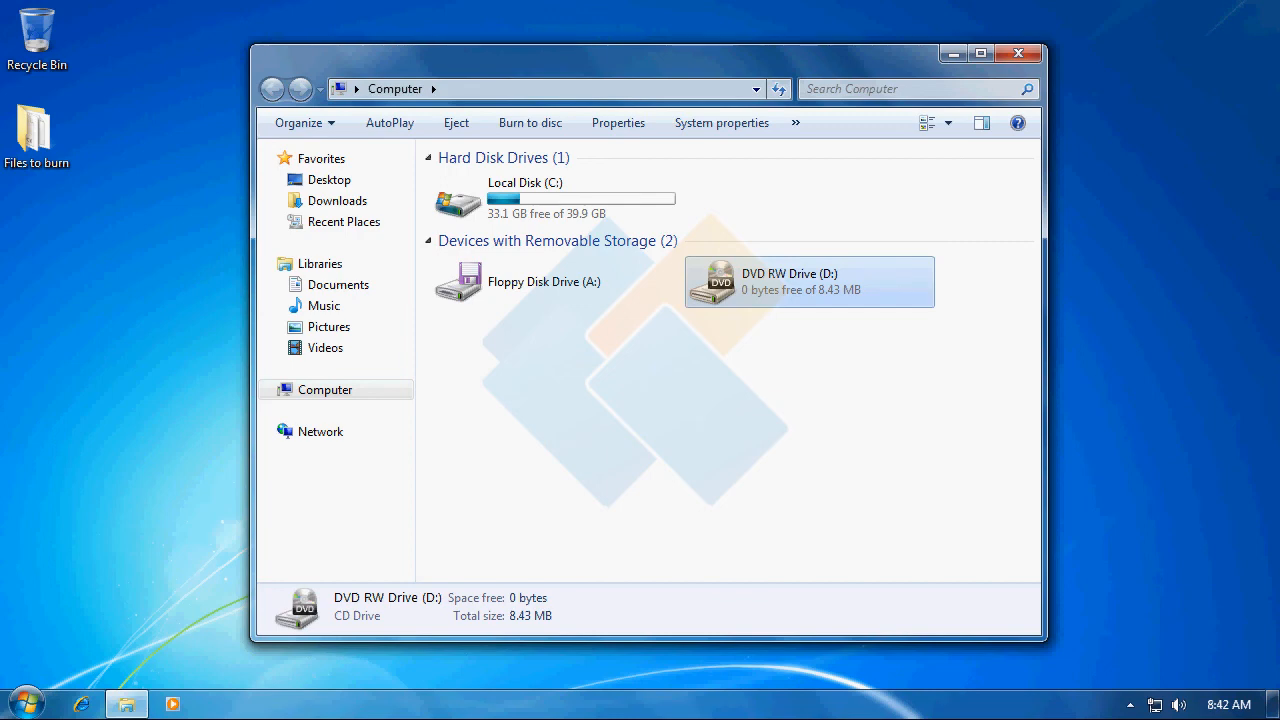
- Browse the burned disc's Files to burn folder and confirm File 1, File 2 and File 3 match the desktop originals
double_click(808, 280)
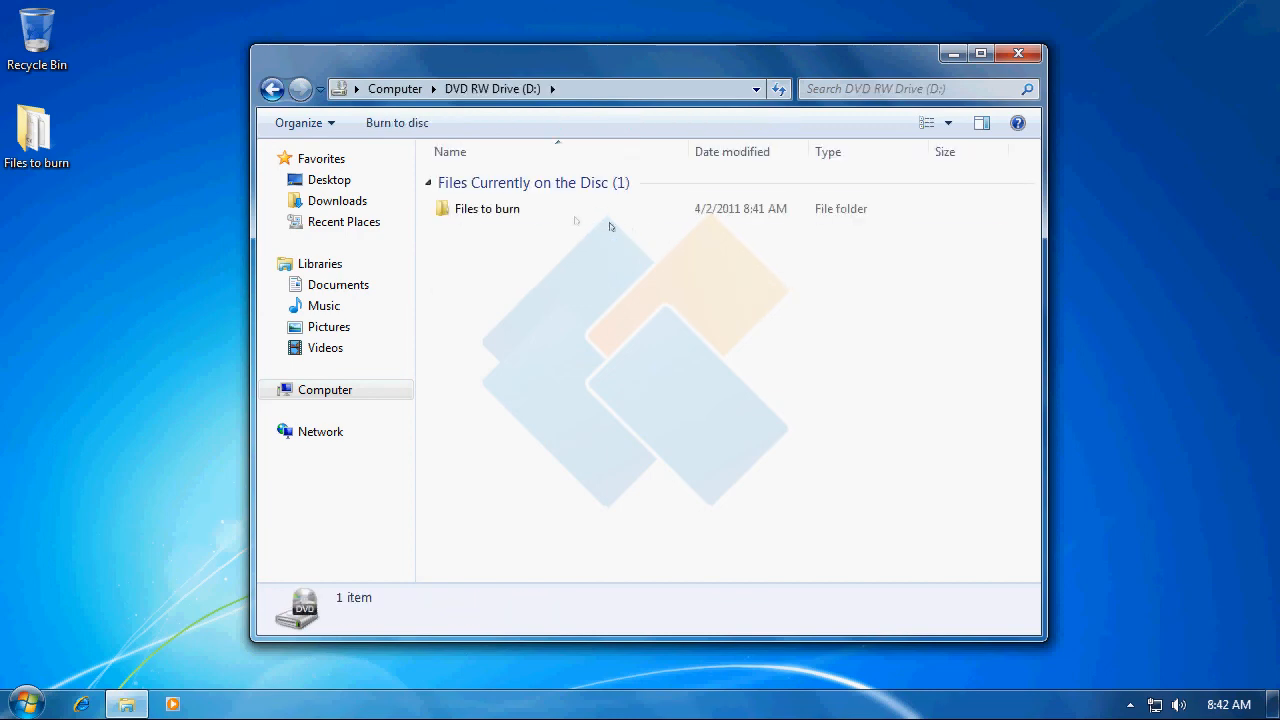
double_click(488, 208)
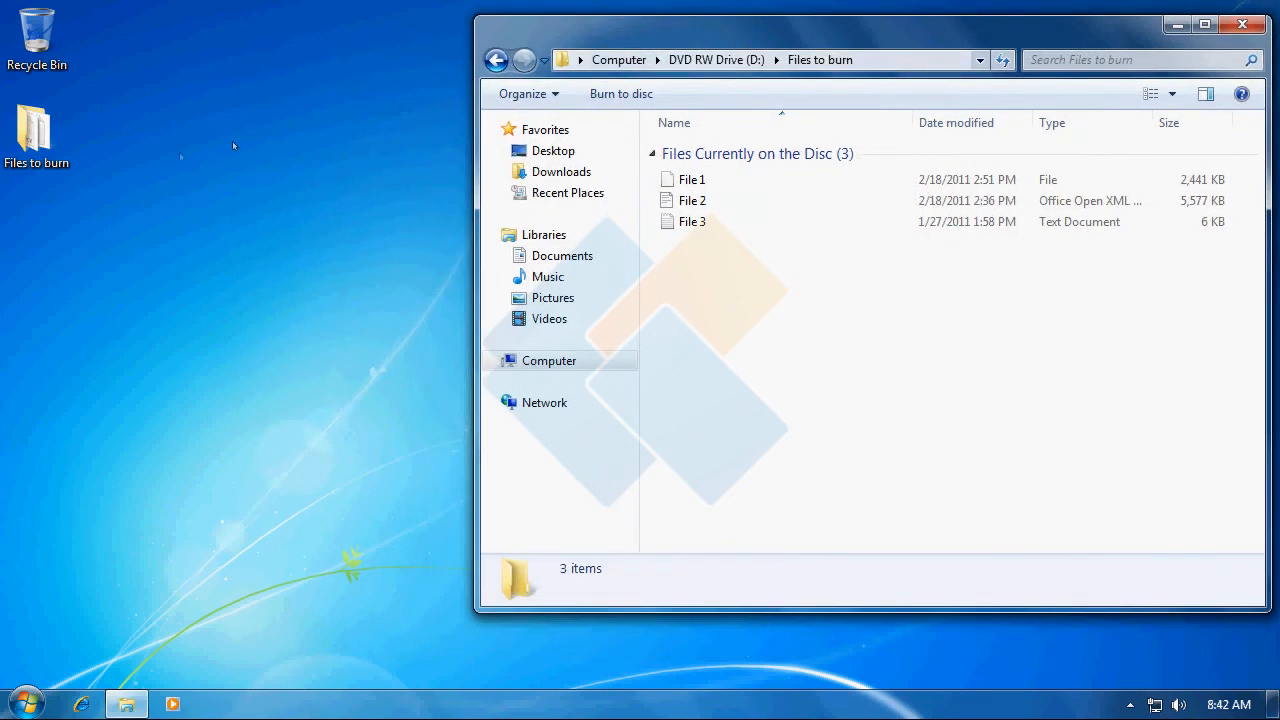
double_click(36, 130)
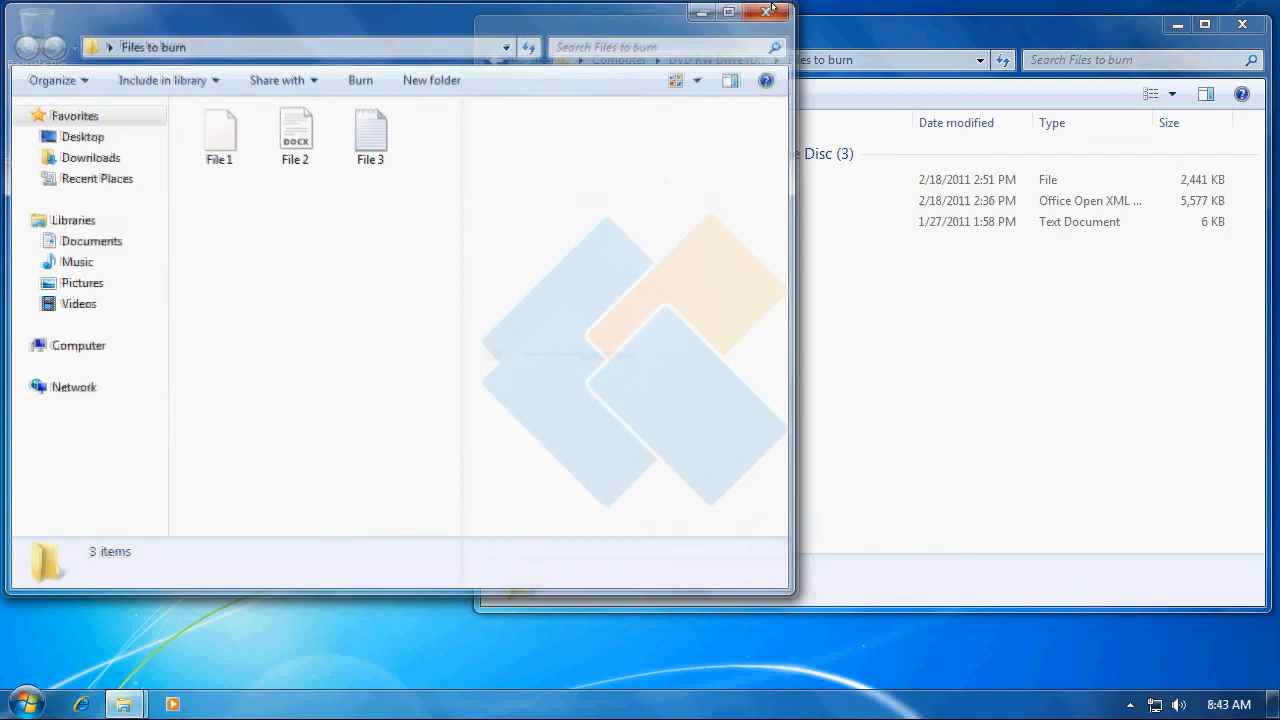
left_click(778, 12)
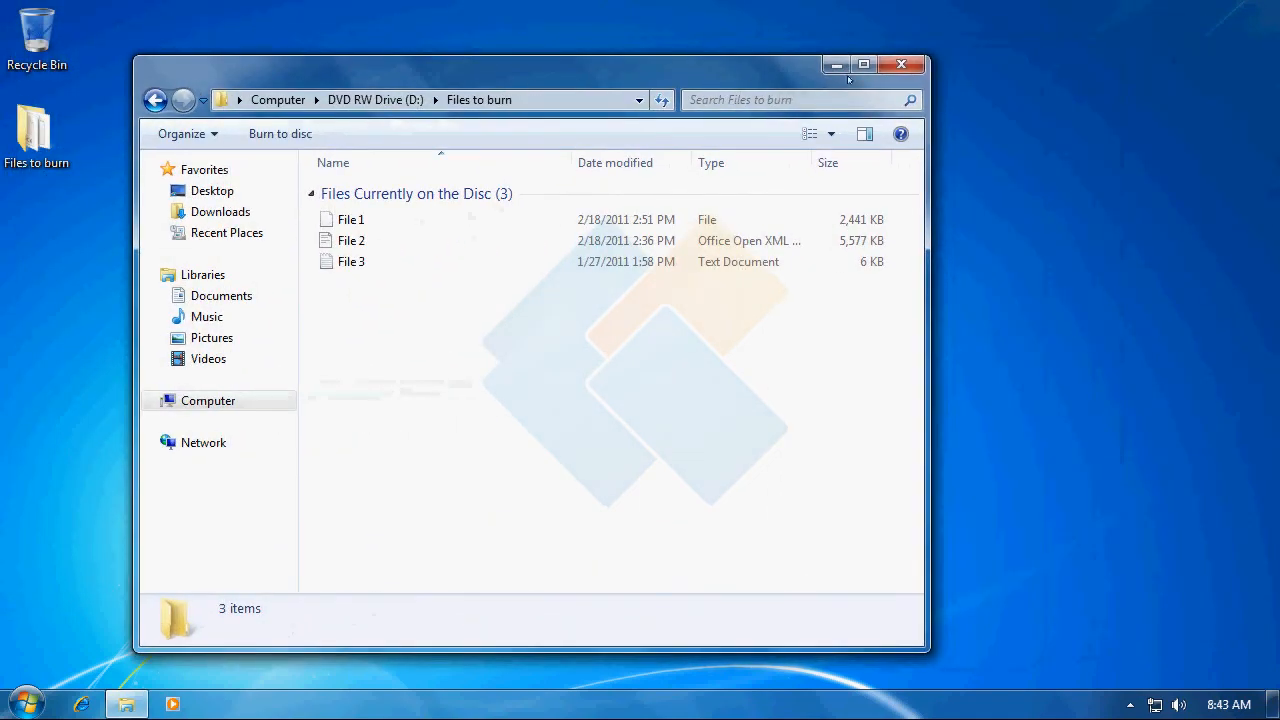